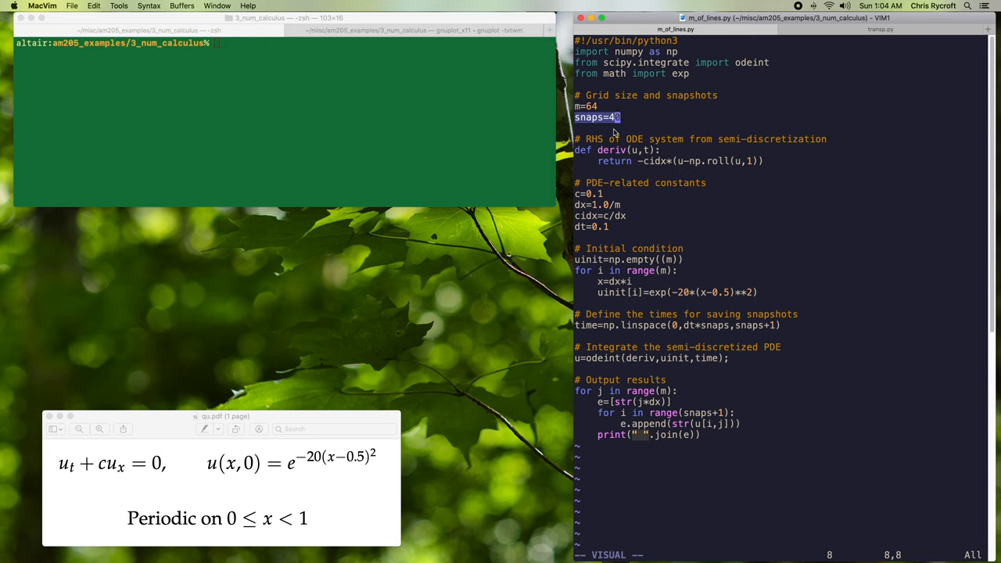
{"action": "mouse_move", "coordinate": [736, 69]}
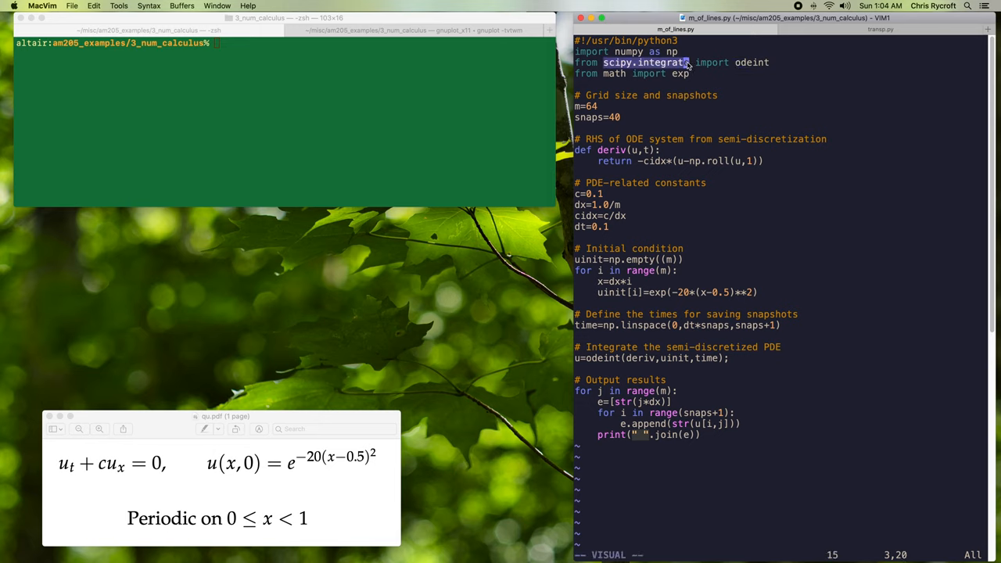
{"action": "mouse_move", "coordinate": [601, 150]}
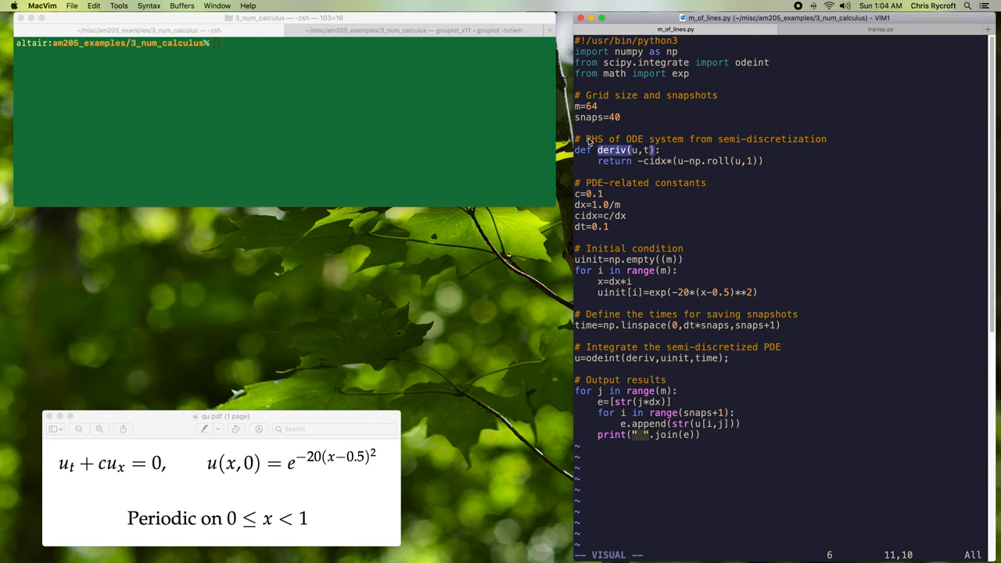
{"action": "mouse_move", "coordinate": [721, 143]}
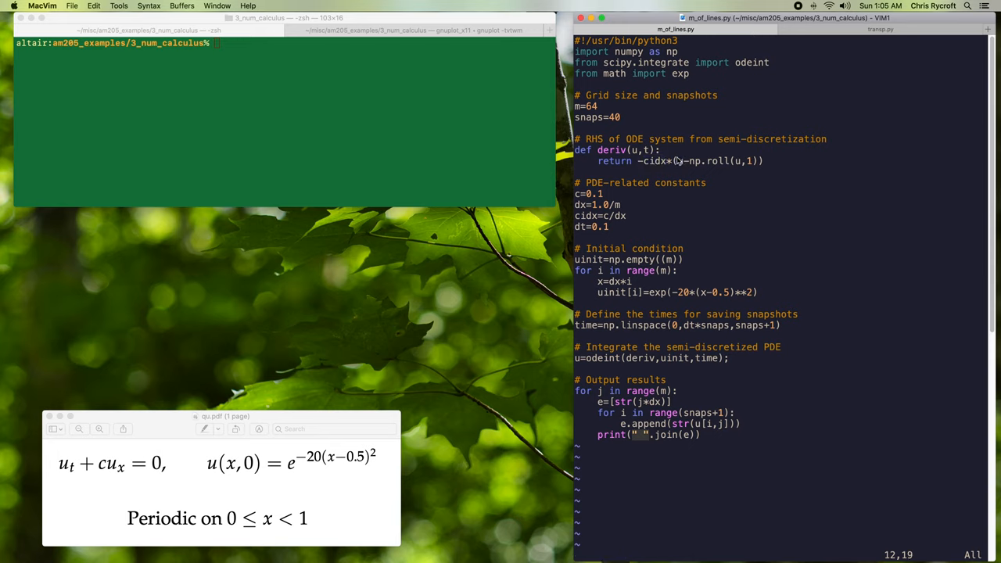
{"action": "mouse_move", "coordinate": [685, 166]}
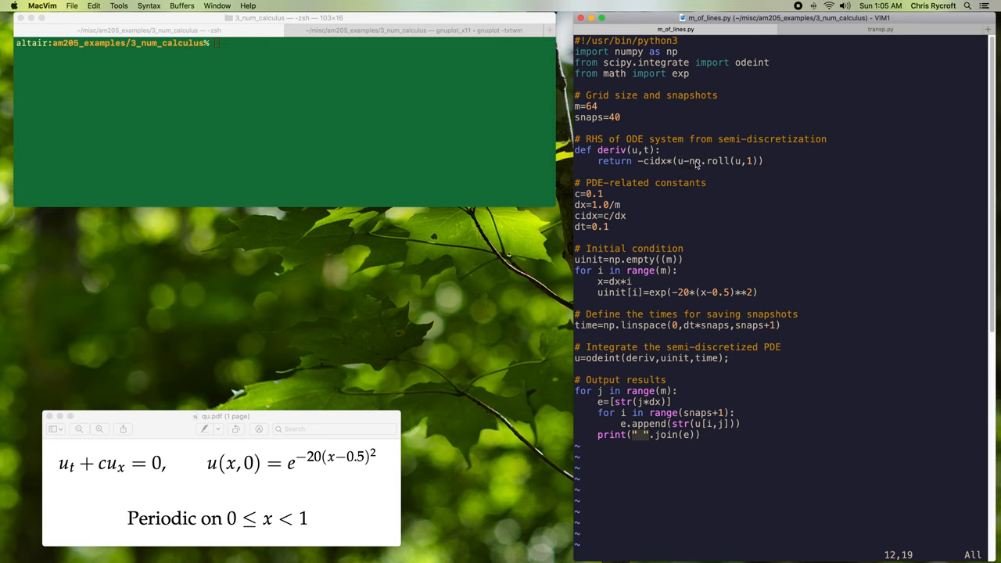
{"action": "mouse_move", "coordinate": [742, 166]}
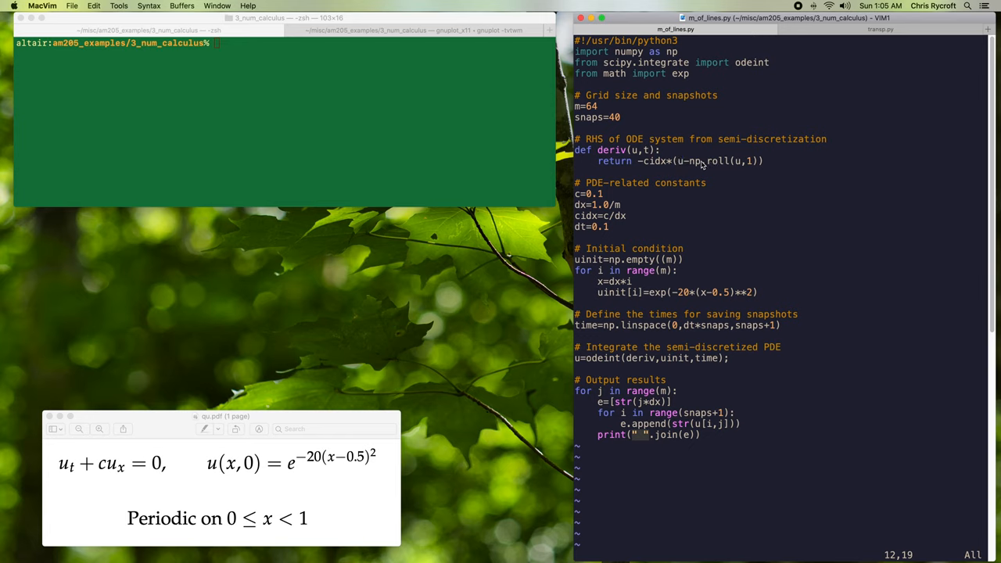
{"action": "mouse_move", "coordinate": [732, 166]}
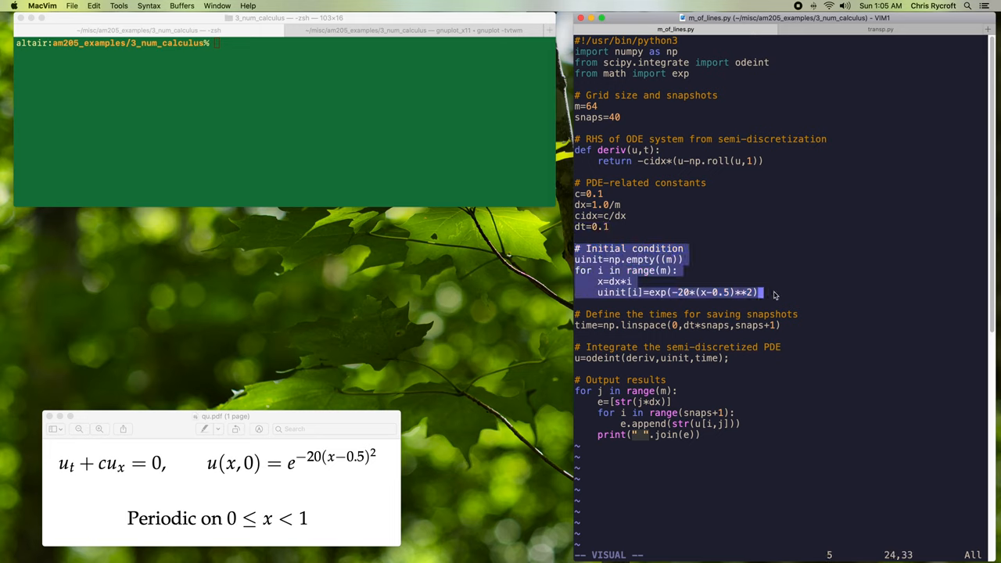
{"action": "mouse_move", "coordinate": [582, 329]}
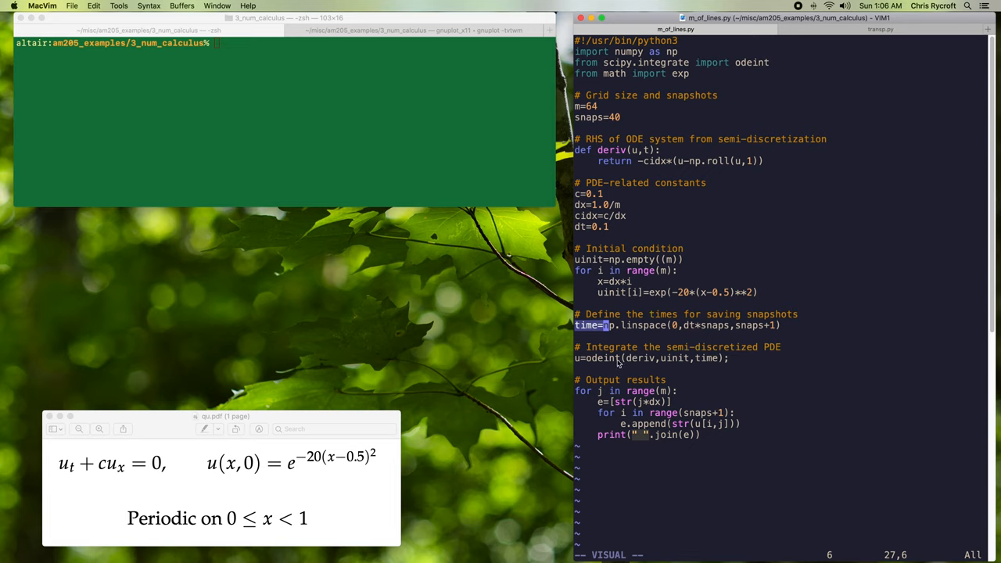
{"action": "mouse_move", "coordinate": [634, 359]}
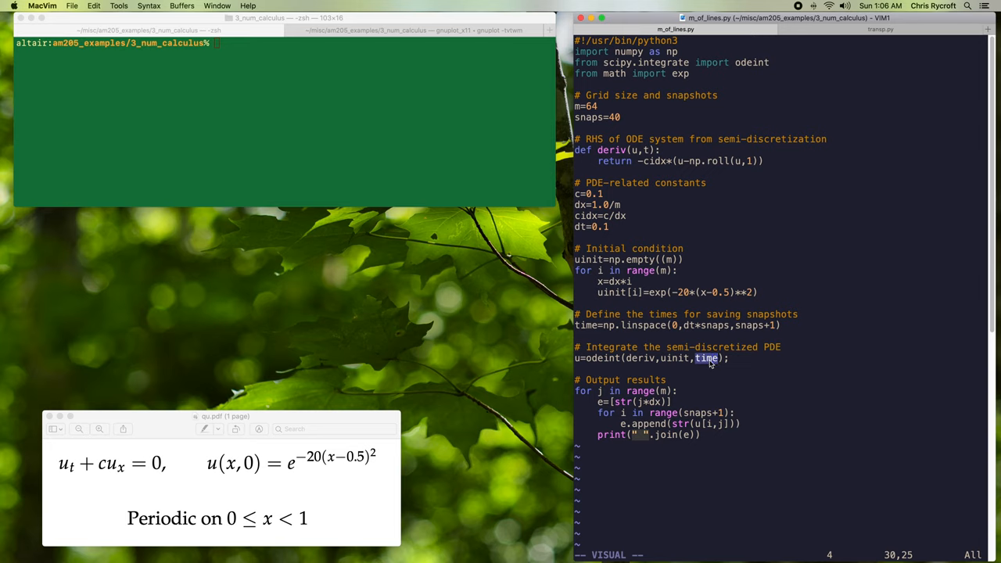
{"action": "mouse_move", "coordinate": [601, 369]}
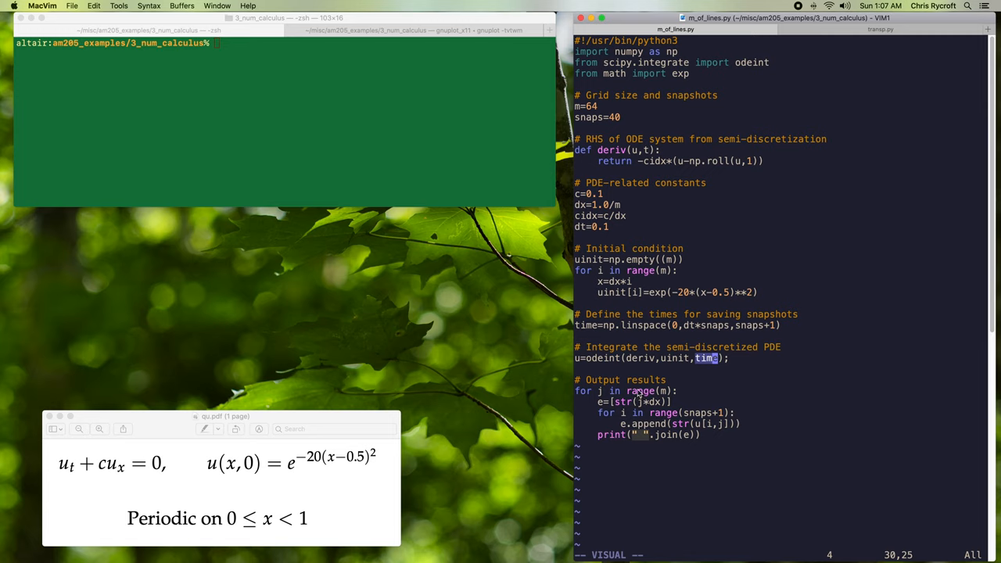
{"action": "mouse_move", "coordinate": [607, 374]}
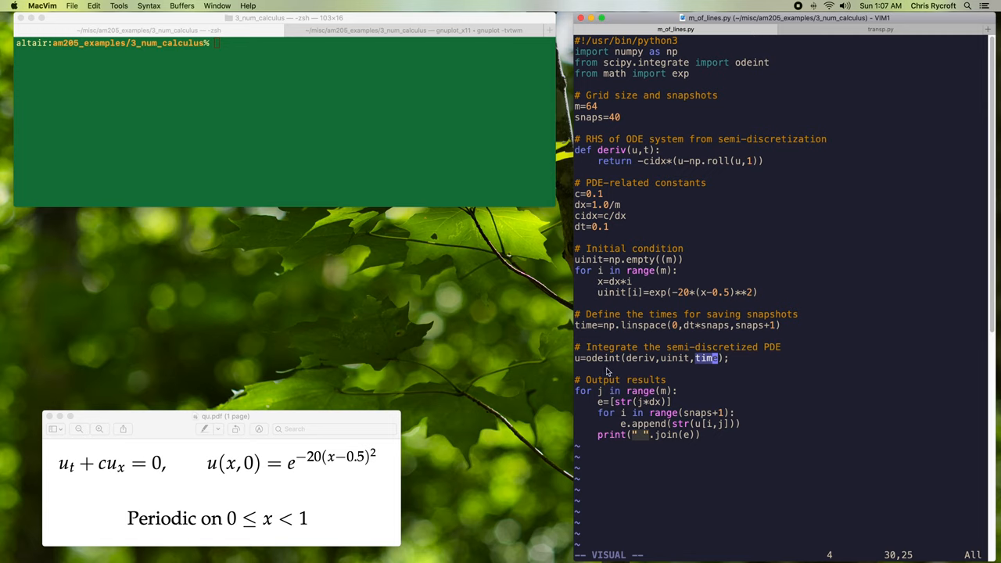
Step: Run python3.8 m_of_lines.py in the shell and view its printed snapshot output
{"action": "left_click", "coordinate": [344, 141]}
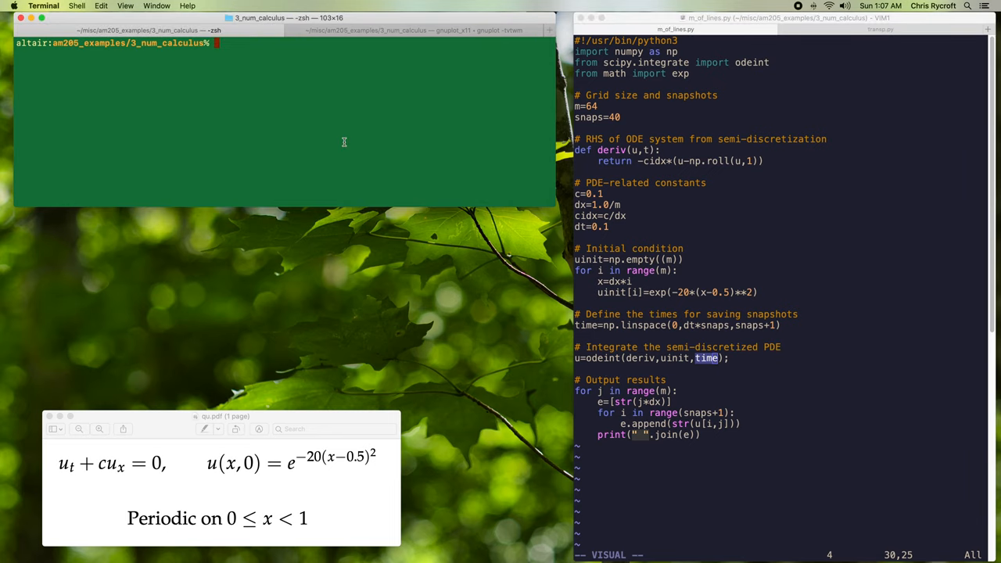
{"action": "type", "text": "python3.8"}
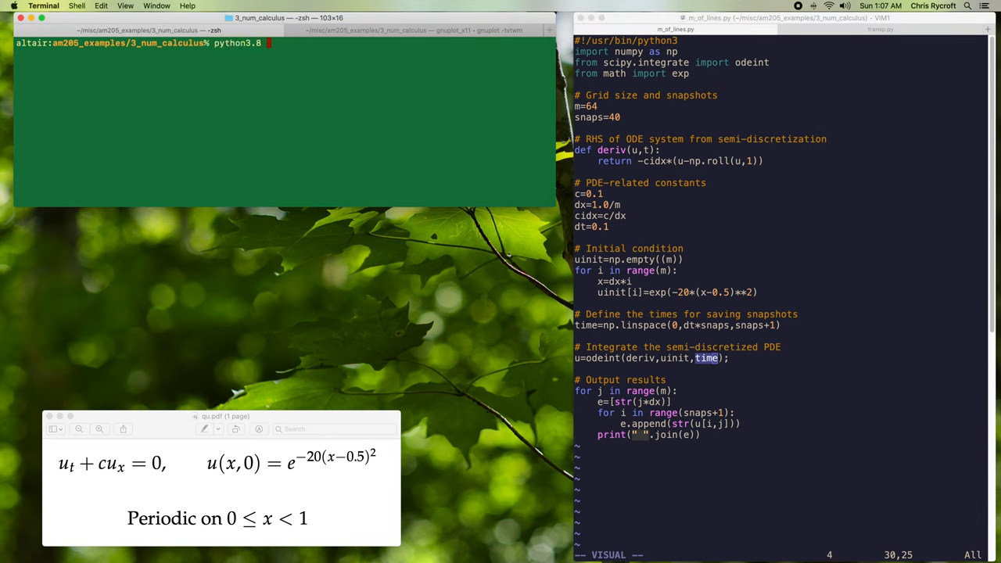
{"action": "type", "text": "m_of_lines.py"}
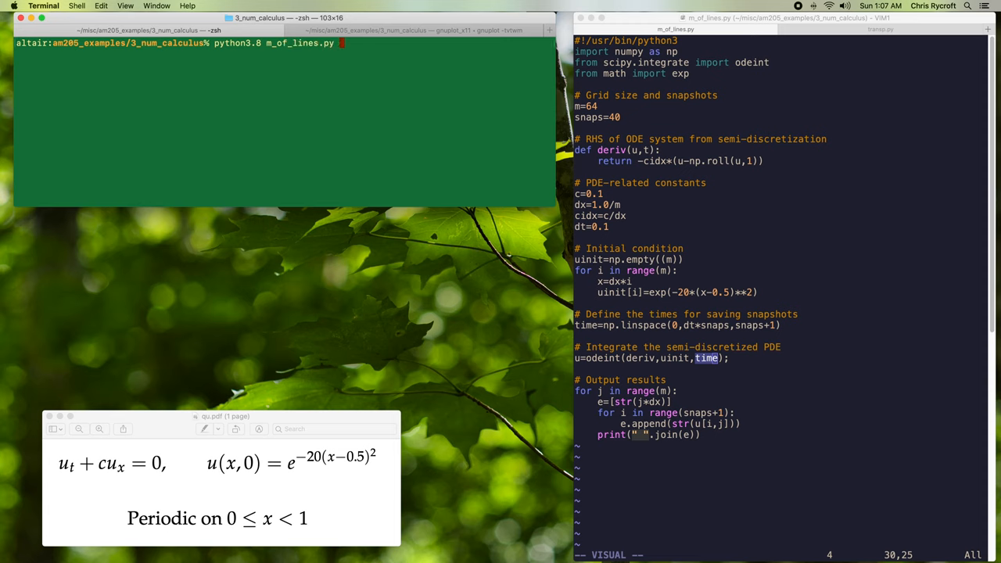
{"action": "key", "text": "Return"}
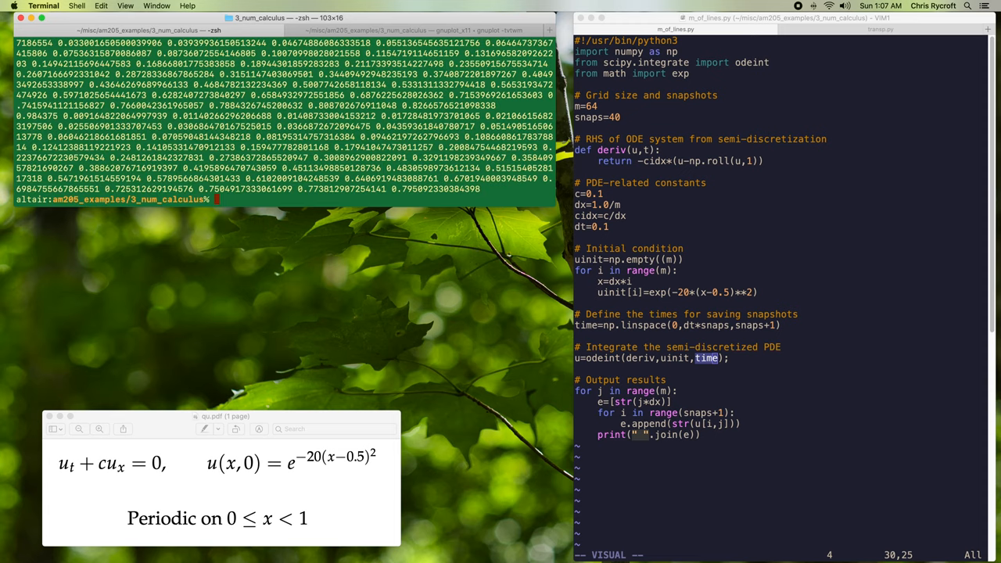
Step: Rerun m_of_lines.py with its output redirected into the file out.ml
{"action": "type", "text": "python3.8 m_of_lines.py"}
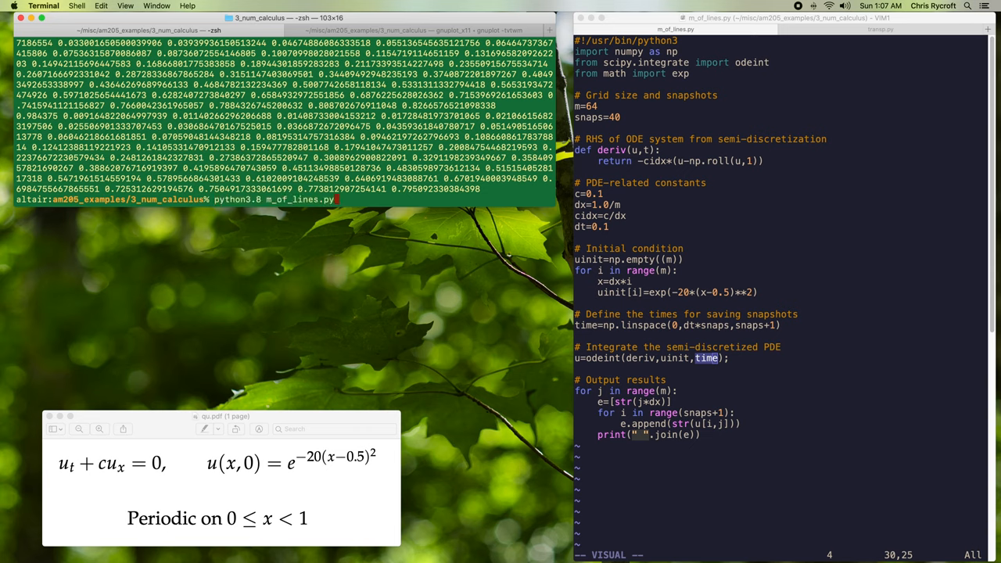
{"action": "type", "text": ">out.ml"}
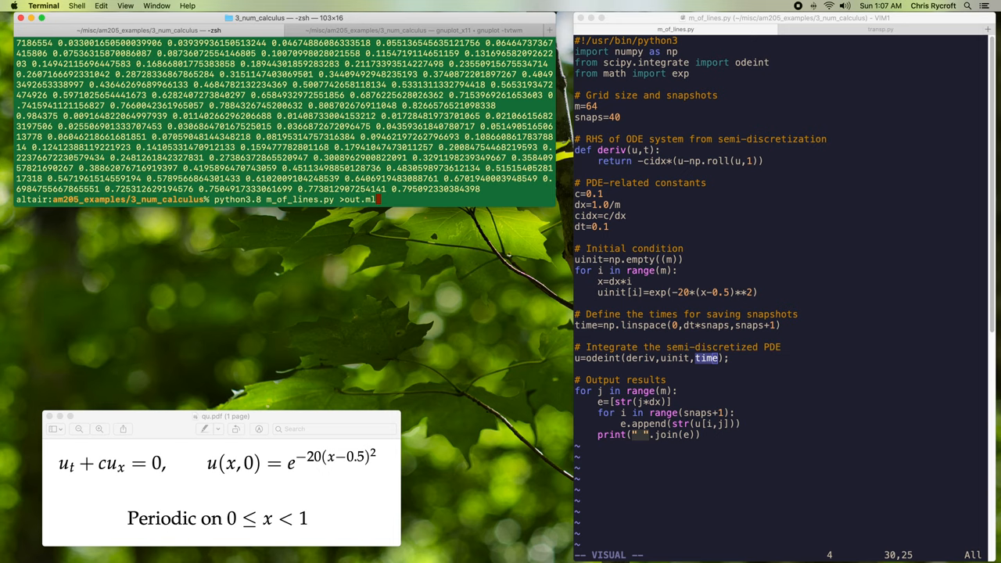
{"action": "key", "text": "Return"}
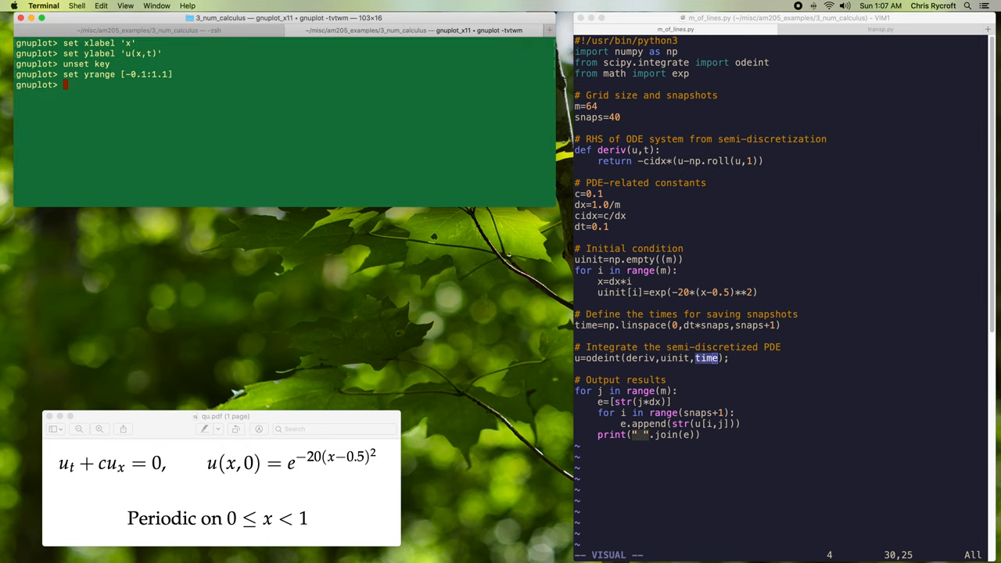
Step: Plot 'out.ml' u 1:2 with lw 4 lt 1, showing the initial Gaussian pulse
{"action": "type", "text": "plot 'out."}
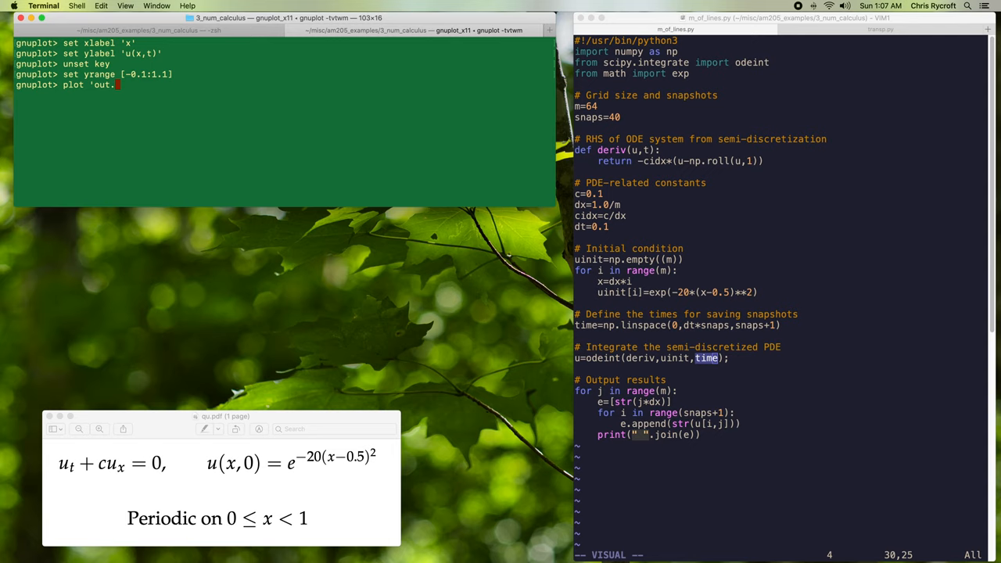
{"action": "type", "text": "ml' u 1:"}
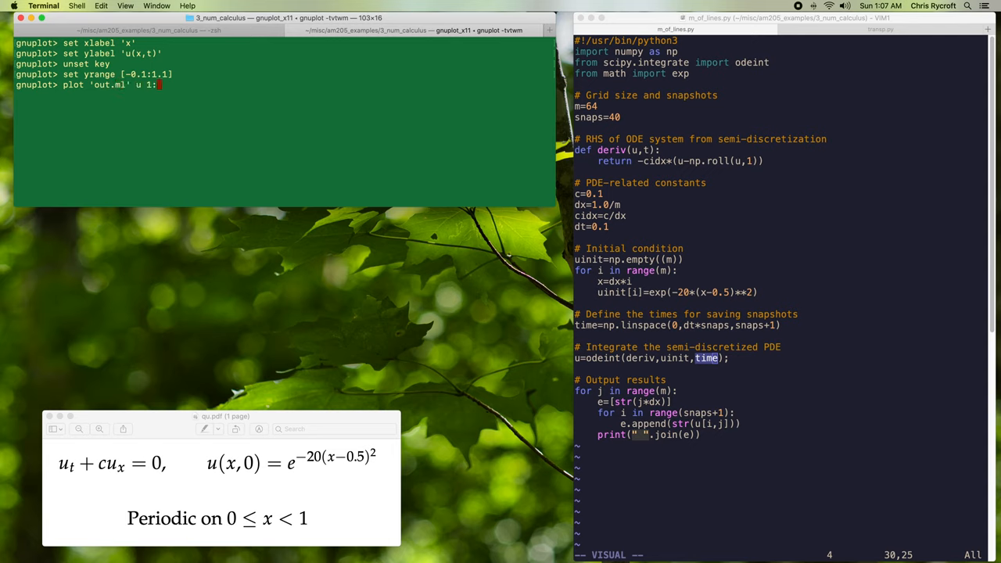
{"action": "type", "text": "2 w"}
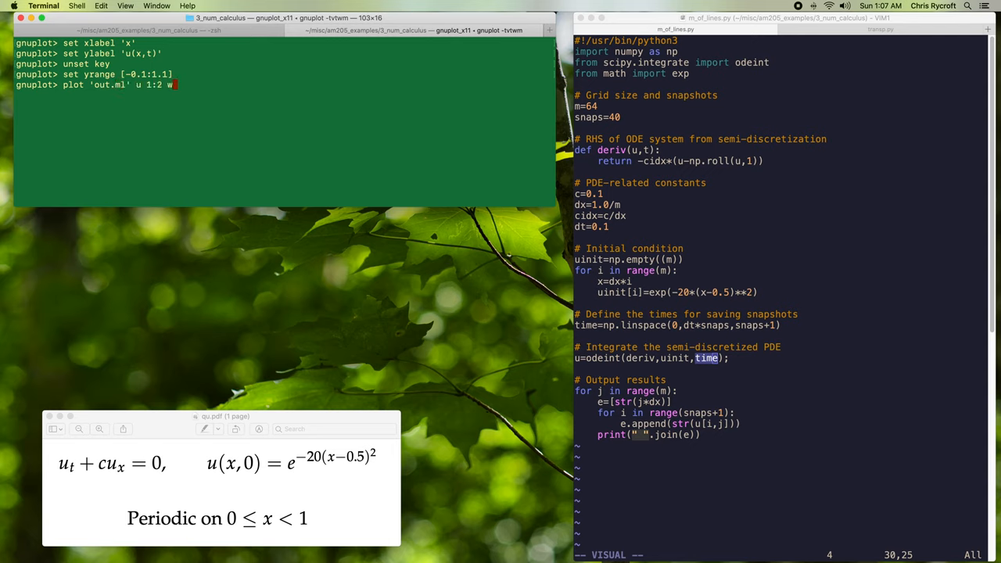
{"action": "type", "text": "lw 4"}
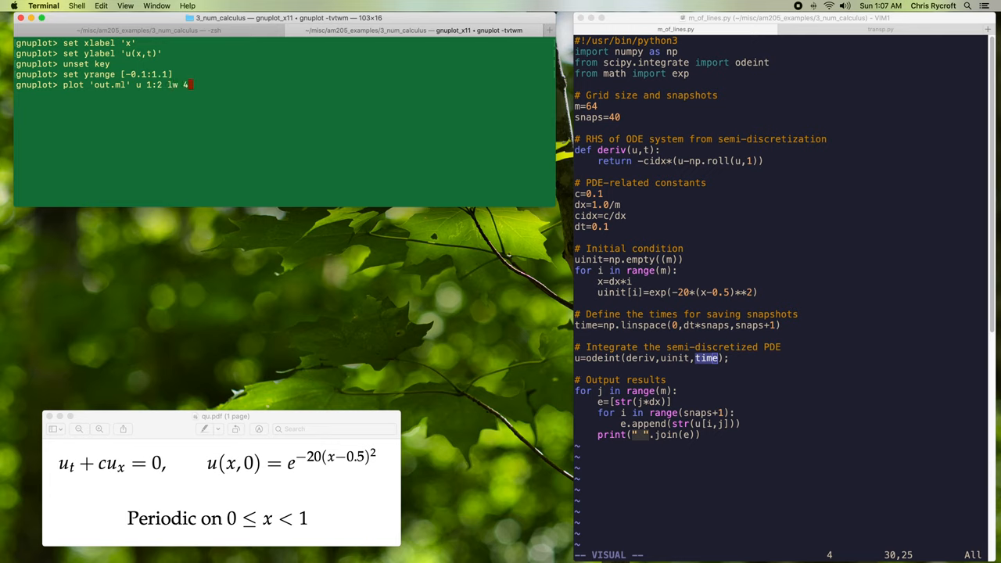
{"action": "type", "text": "lt 1"}
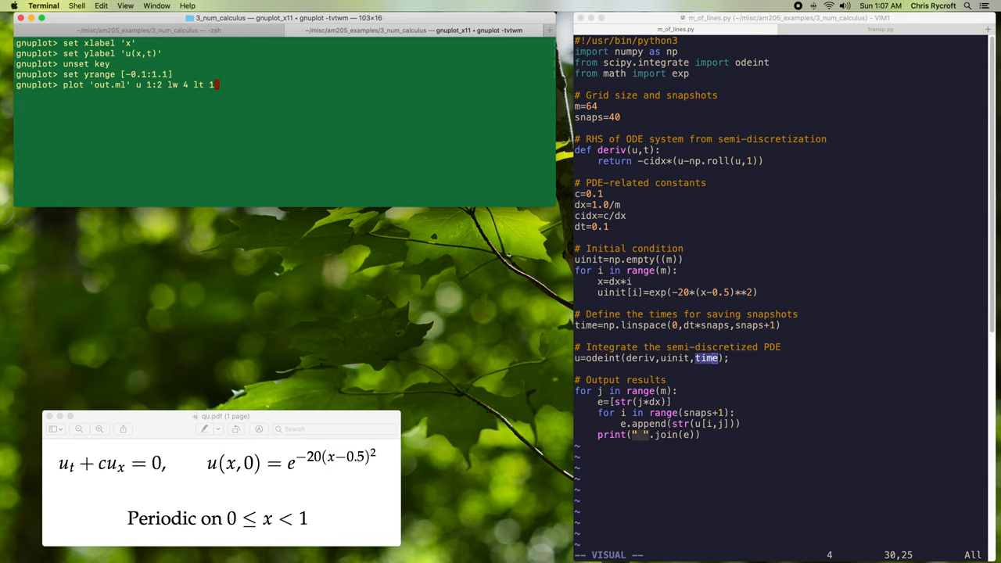
{"action": "key", "text": "Return"}
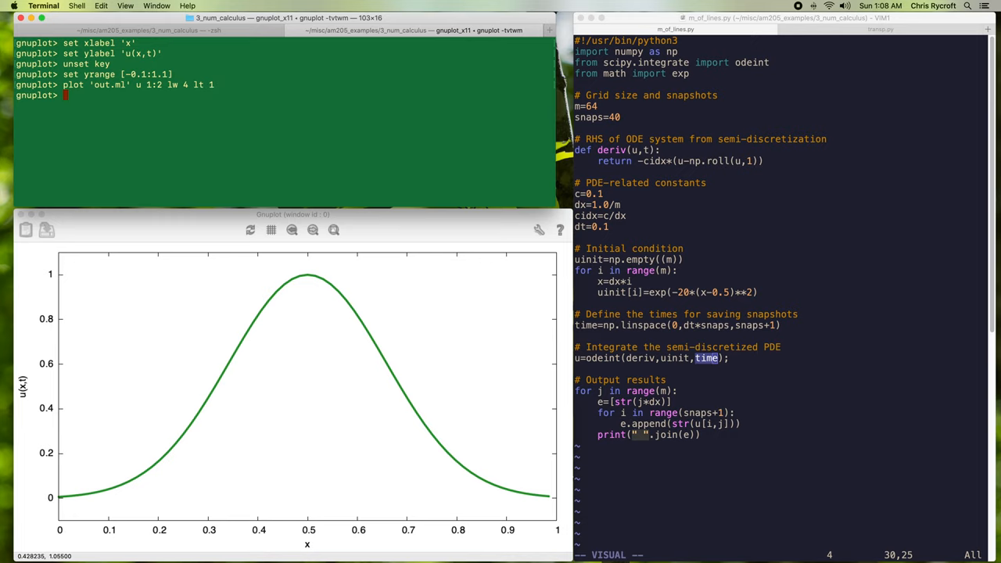
Step: Plot for [n=2:42] 'out.ml' u 1:n lw 4 lt 1, overlaying all snapshot columns in green
{"action": "type", "text": "plot"}
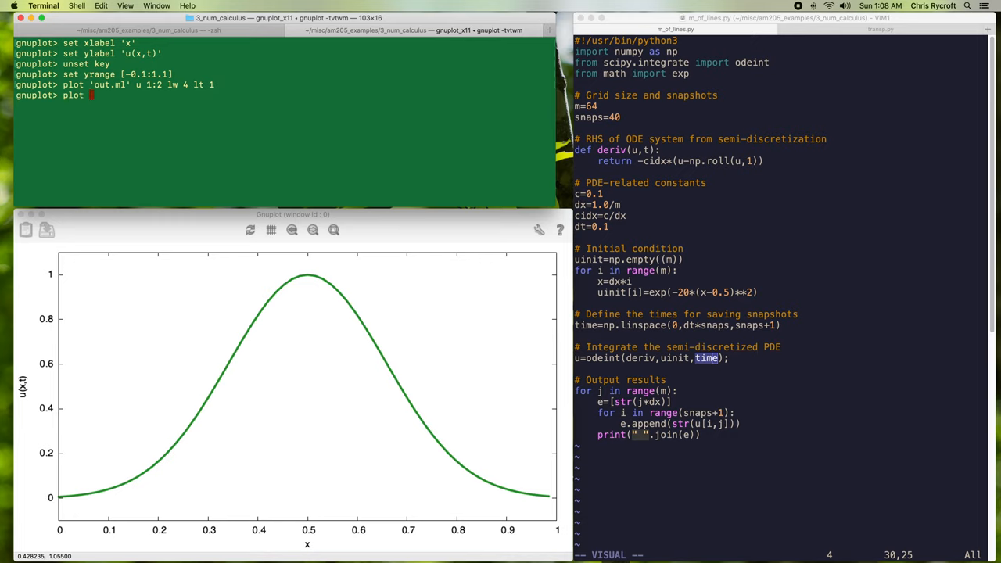
{"action": "type", "text": "for [n=2:"}
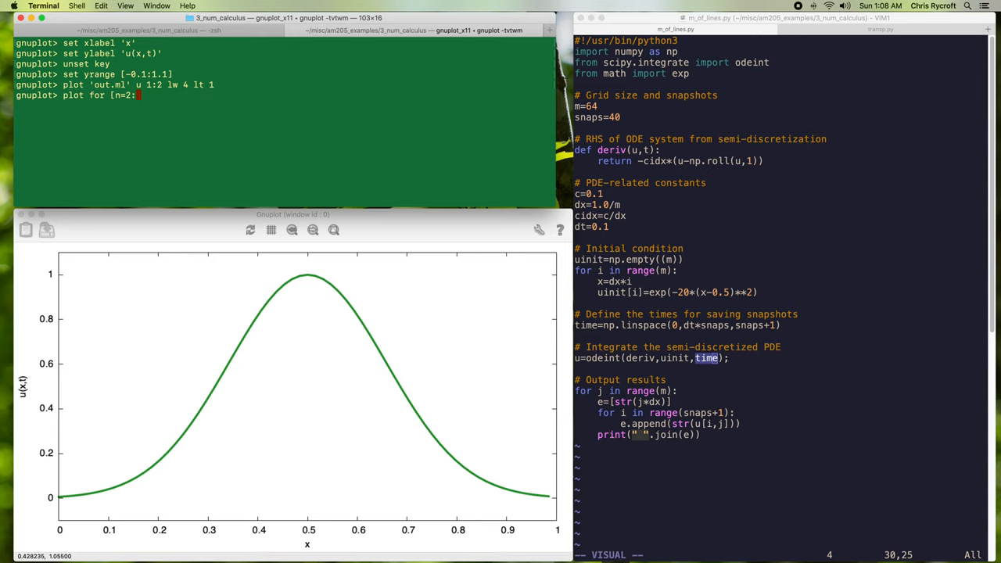
{"action": "type", "text": "42] '"}
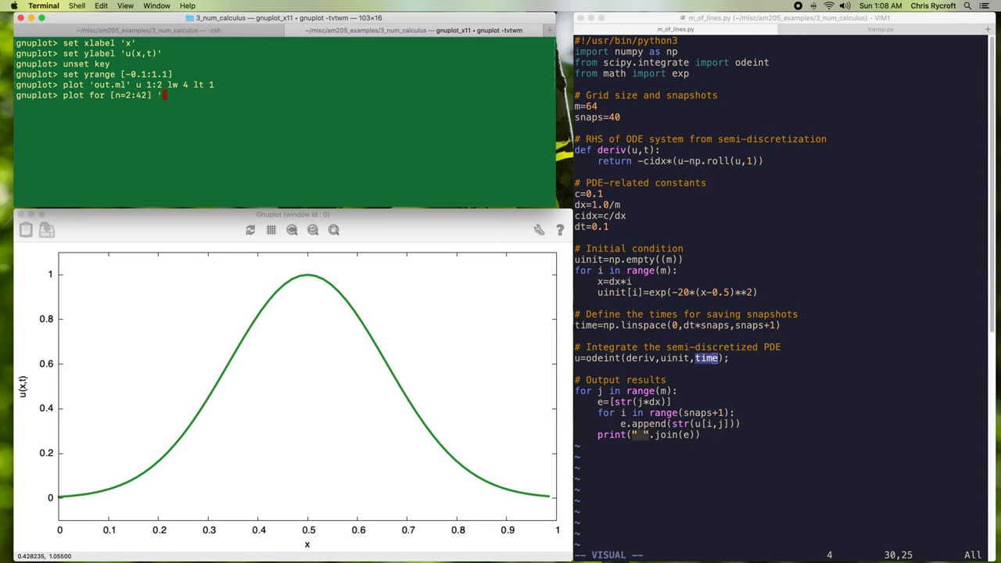
{"action": "type", "text": "'out.ml'"}
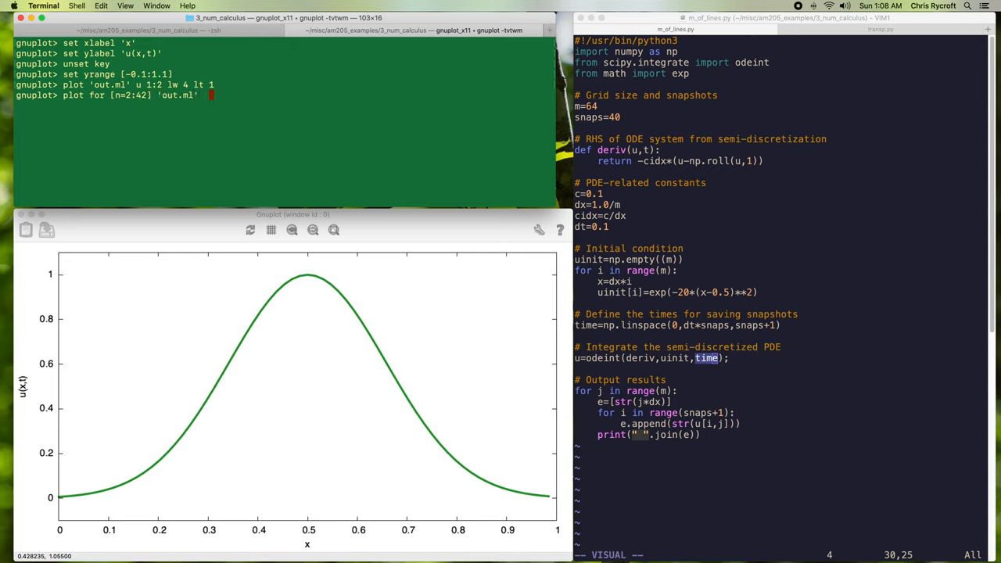
{"action": "type", "text": "u 1:n"}
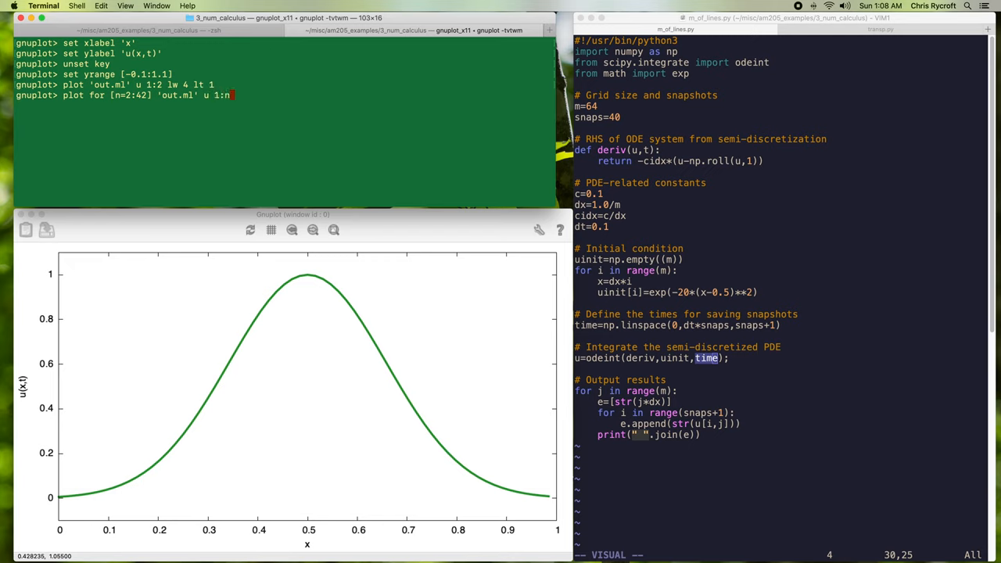
{"action": "type", "text": "lw 4 lw"}
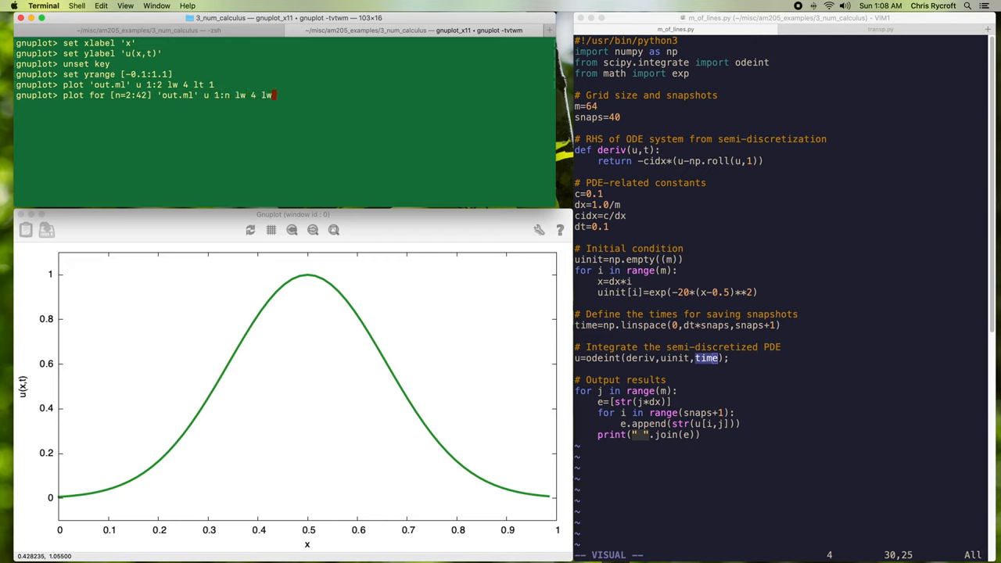
{"action": "type", "text": "lt 1"}
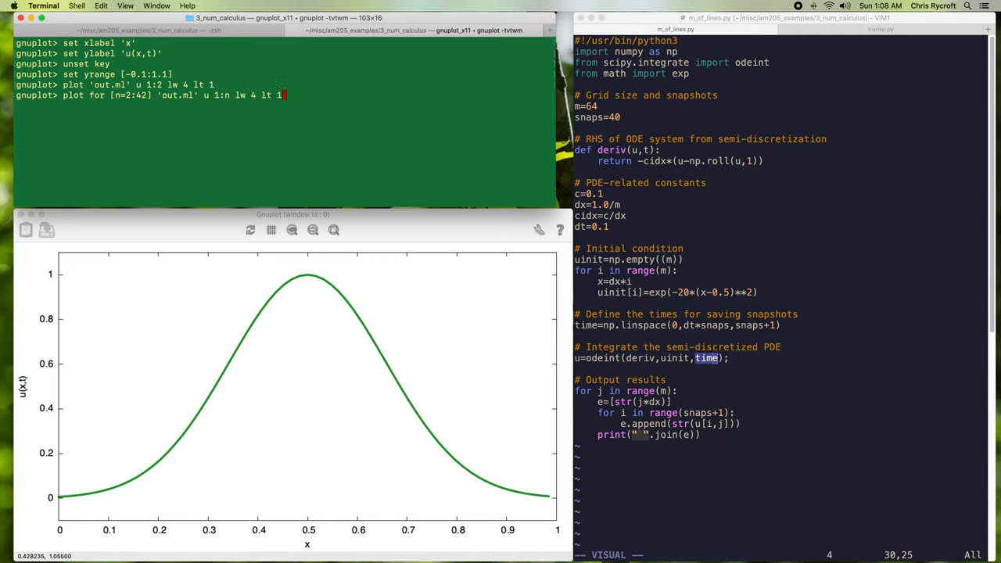
{"action": "key", "text": "Return"}
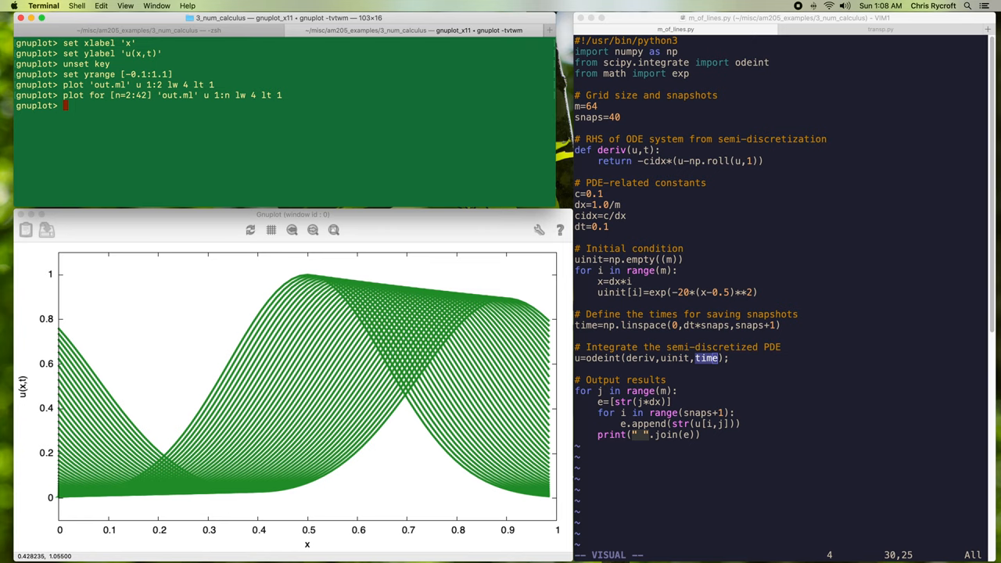
{"action": "mouse_move", "coordinate": [337, 141]}
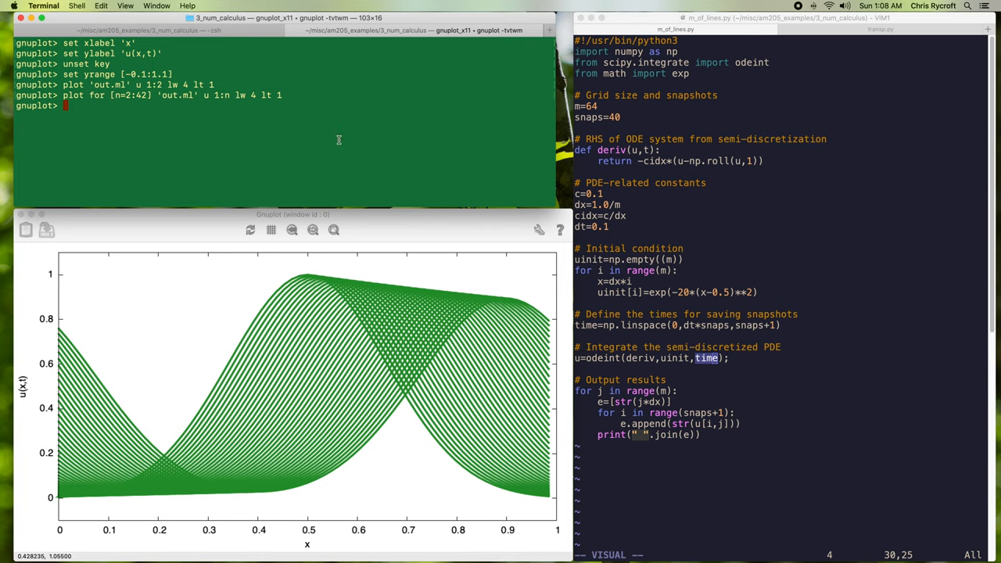
{"action": "mouse_move", "coordinate": [579, 197]}
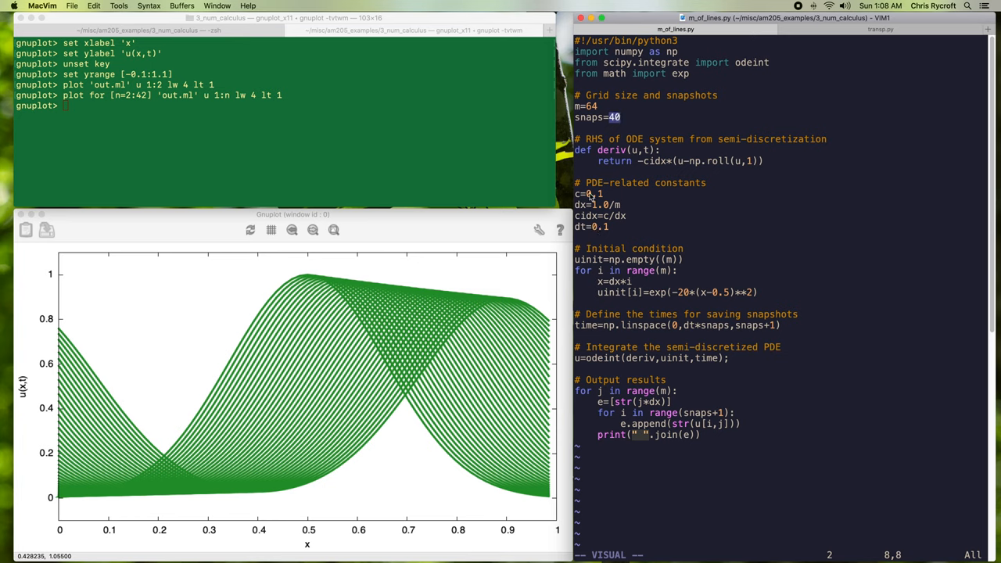
{"action": "mouse_move", "coordinate": [269, 359]}
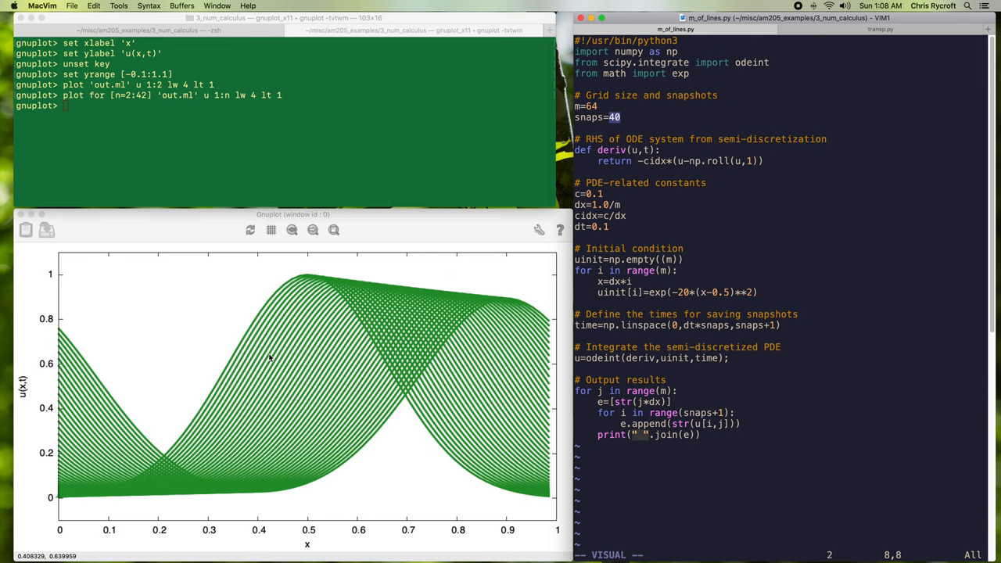
{"action": "mouse_move", "coordinate": [530, 252]}
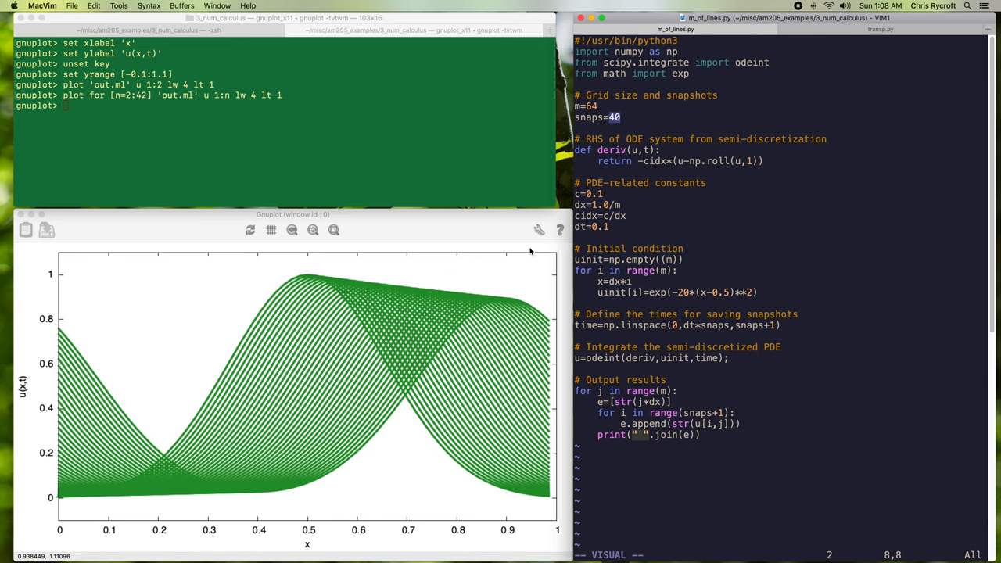
{"action": "mouse_move", "coordinate": [522, 313]}
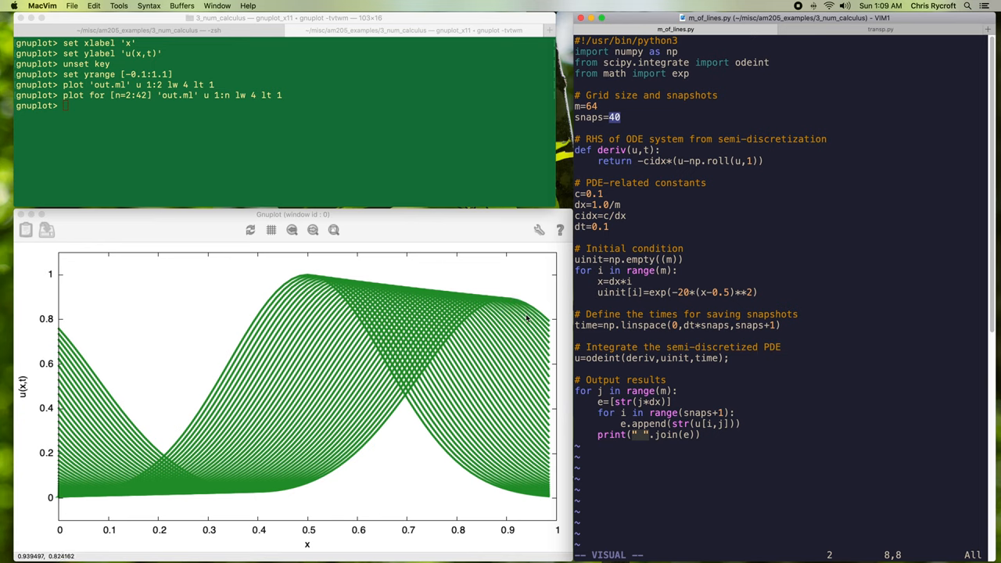
{"action": "mouse_move", "coordinate": [510, 303]}
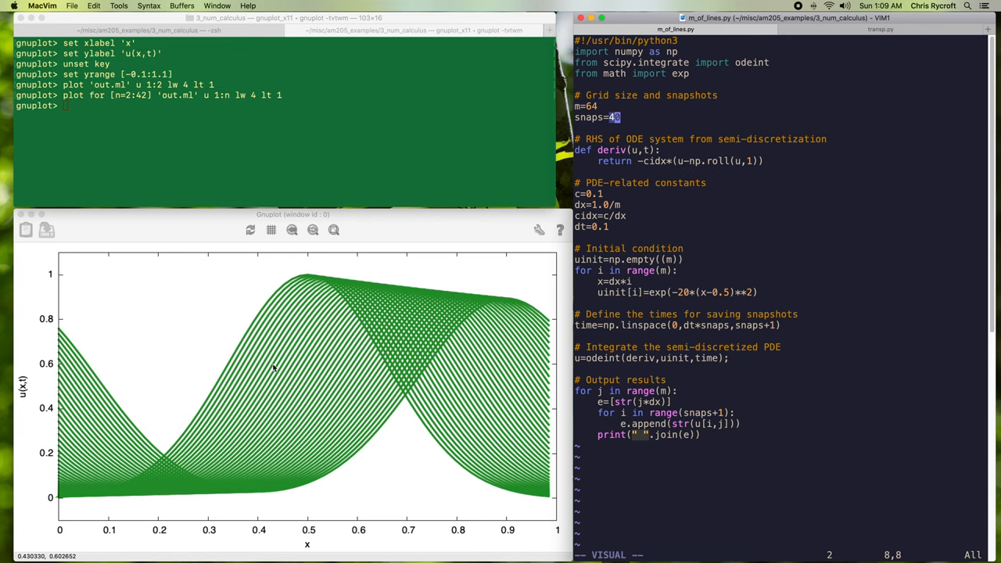
{"action": "mouse_move", "coordinate": [413, 283]}
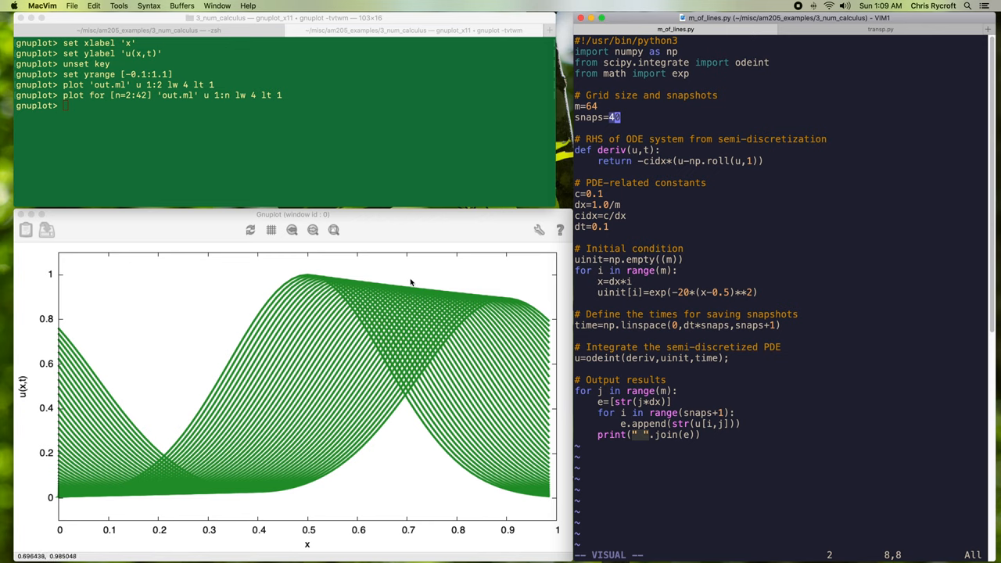
{"action": "mouse_move", "coordinate": [444, 298]}
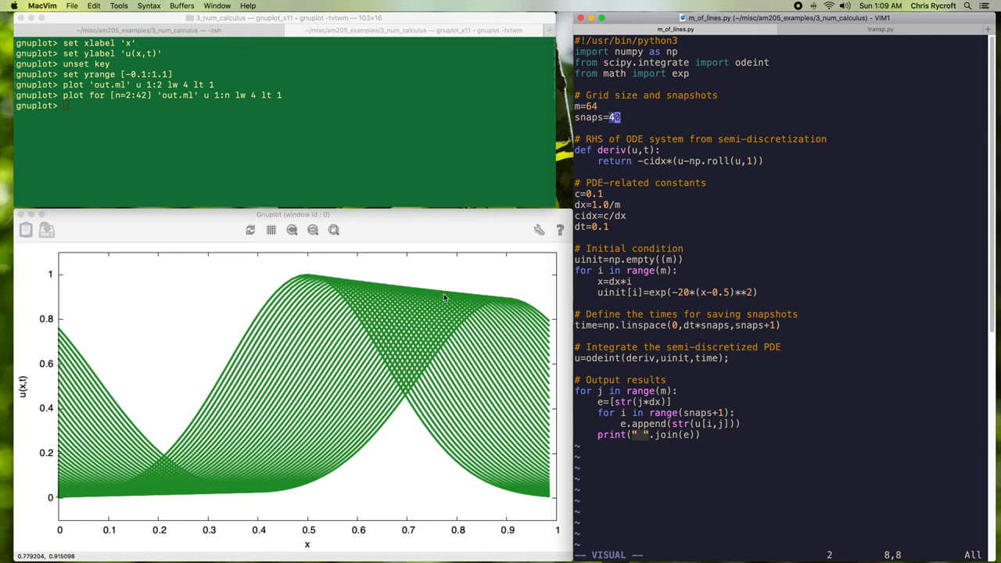
{"action": "mouse_move", "coordinate": [309, 275]}
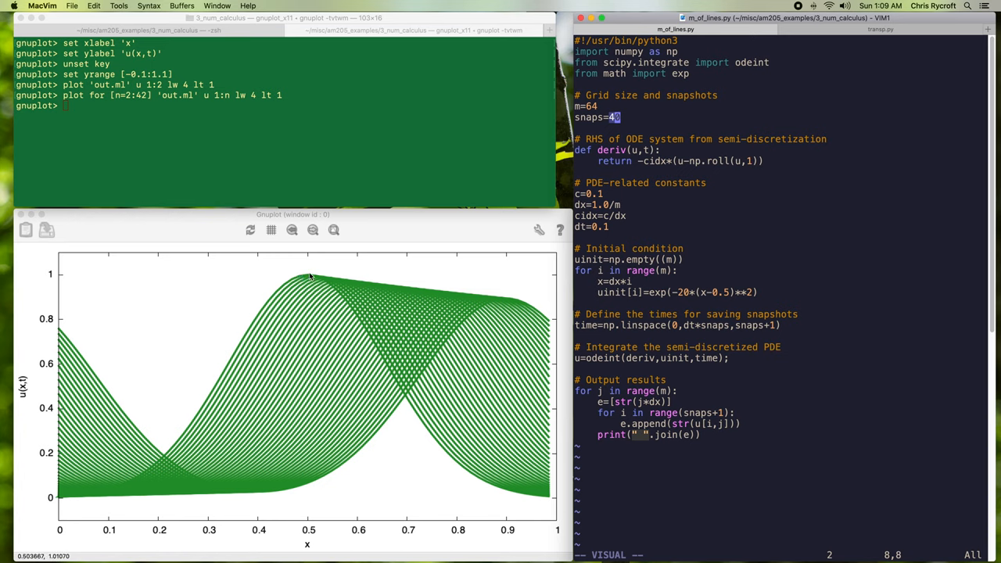
{"action": "mouse_move", "coordinate": [310, 278]}
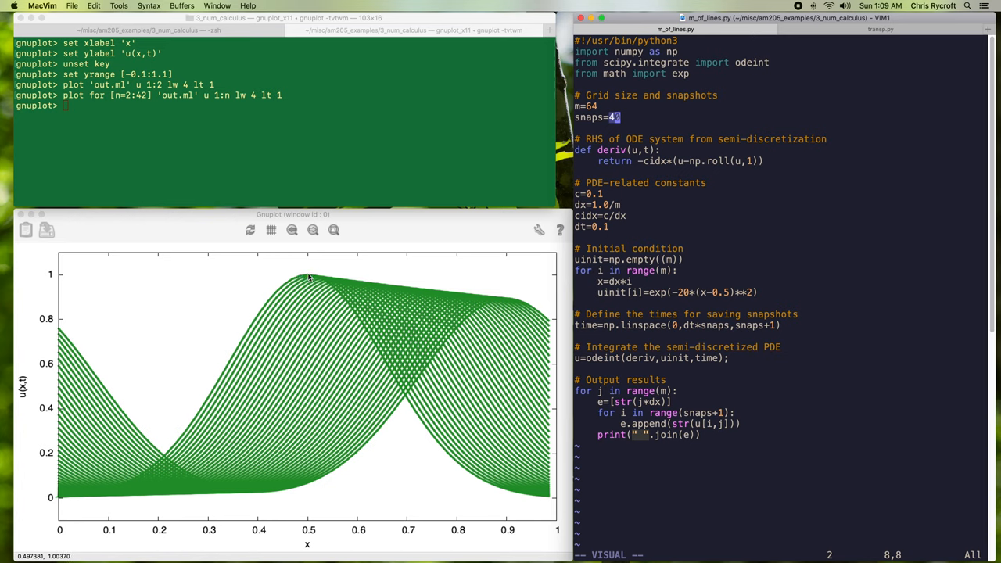
{"action": "mouse_move", "coordinate": [341, 288]}
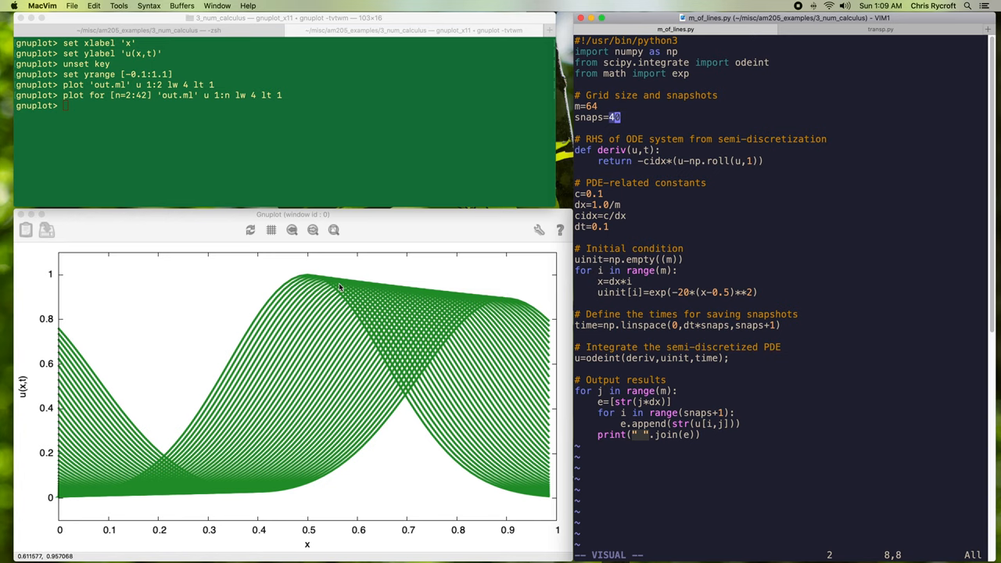
{"action": "mouse_move", "coordinate": [482, 294]}
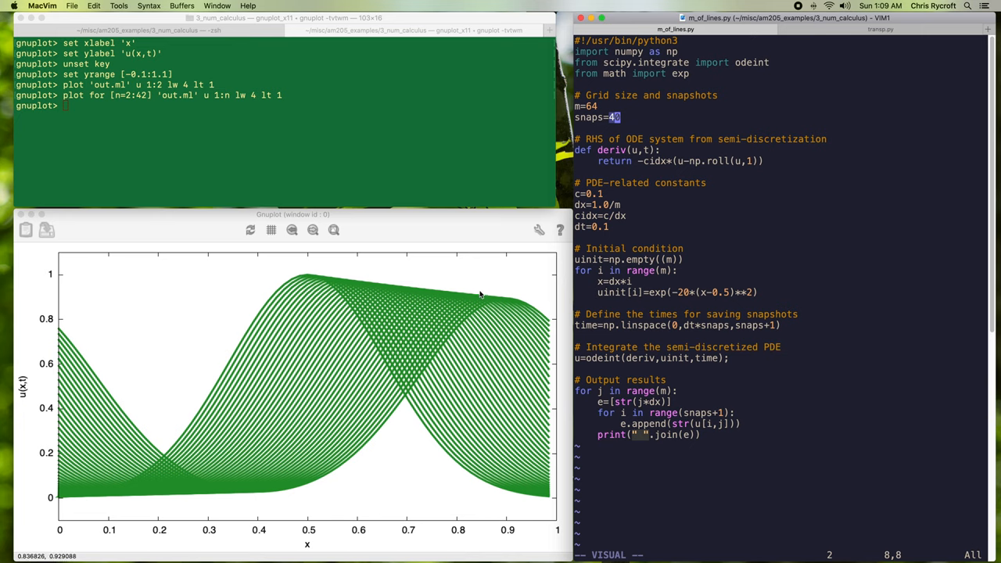
{"action": "mouse_move", "coordinate": [513, 302]}
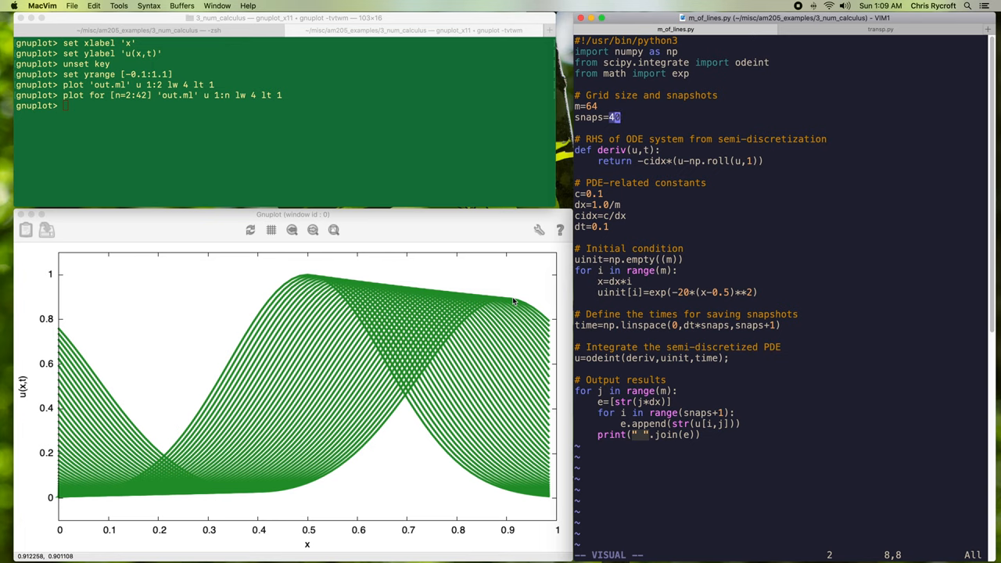
{"action": "mouse_move", "coordinate": [379, 240]}
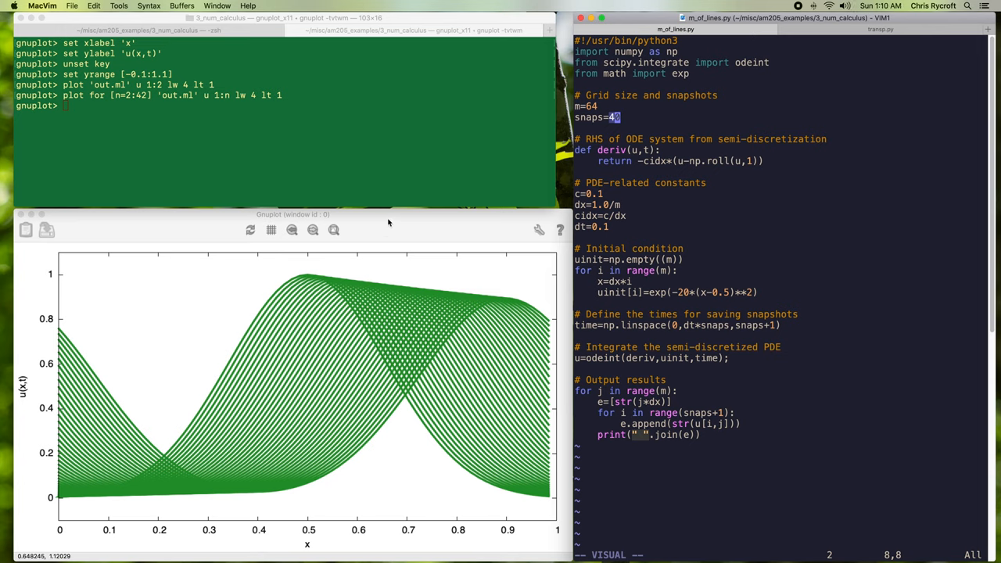
{"action": "mouse_move", "coordinate": [551, 116]}
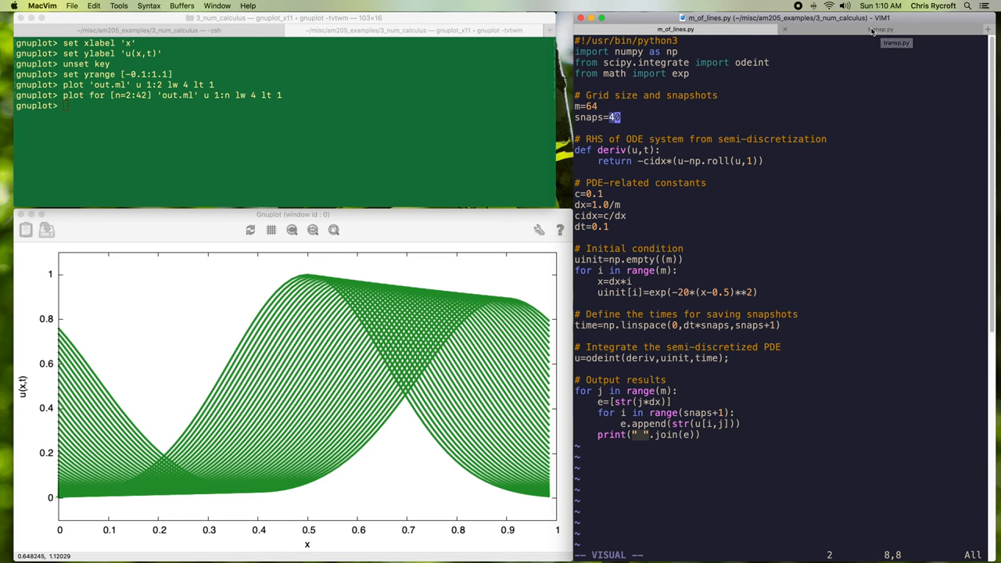
Step: Switch the editor to the transp.py upwind advection script
{"action": "left_click", "coordinate": [883, 30]}
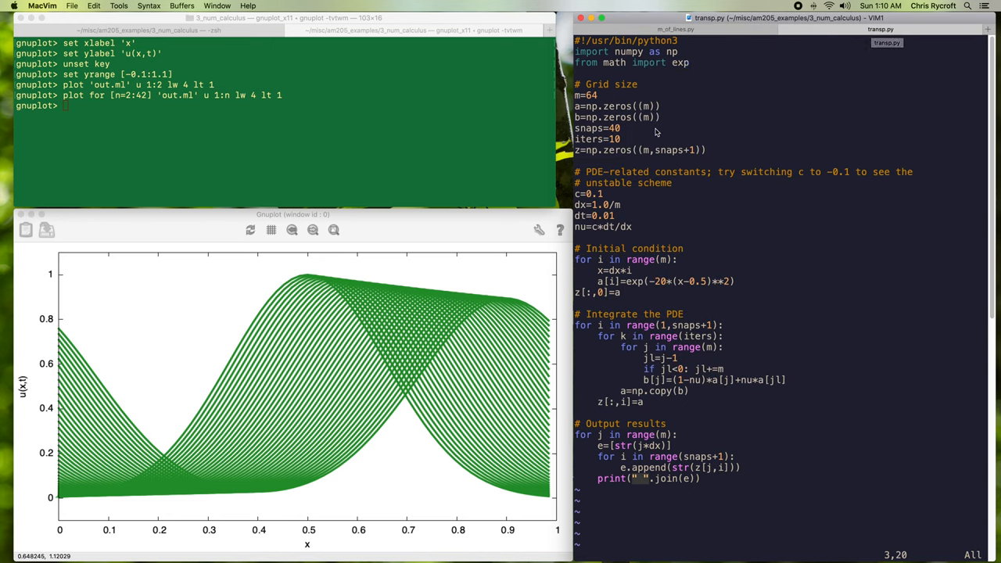
{"action": "mouse_move", "coordinate": [654, 181]}
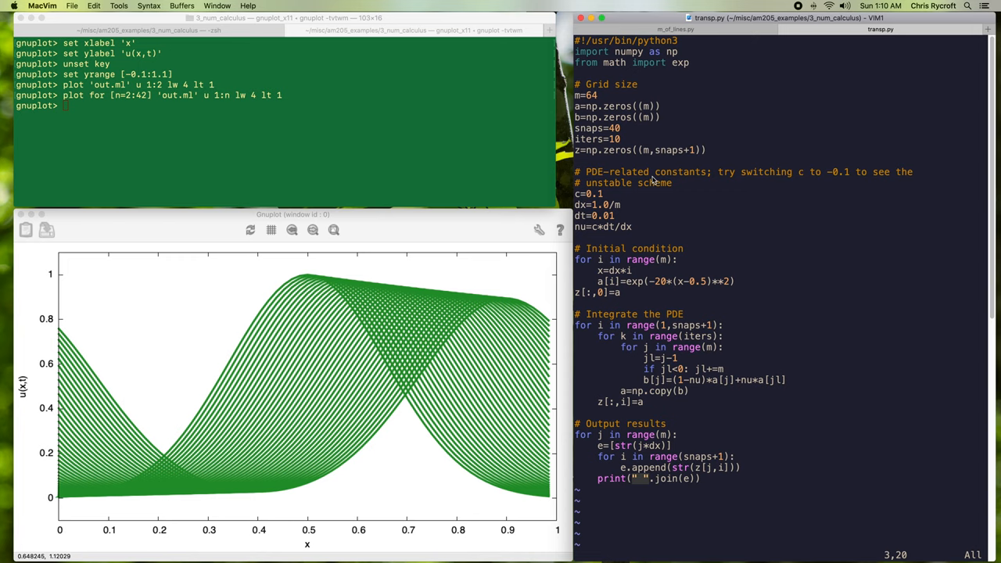
{"action": "mouse_move", "coordinate": [272, 44]}
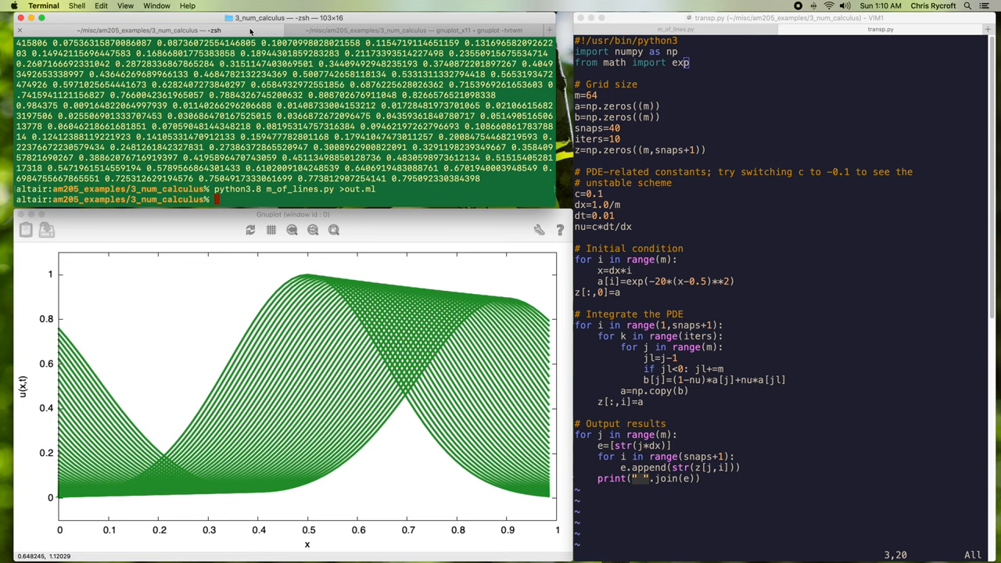
Step: Run python3.8 transp.py with its output redirected into out.tr
{"action": "type", "text": "python3.8"}
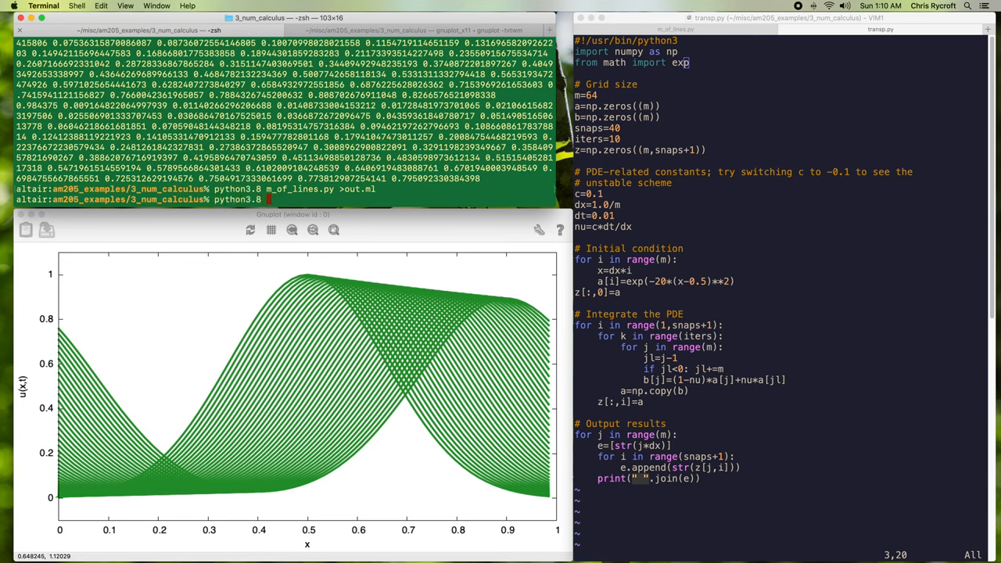
{"action": "type", "text": "transp.py"}
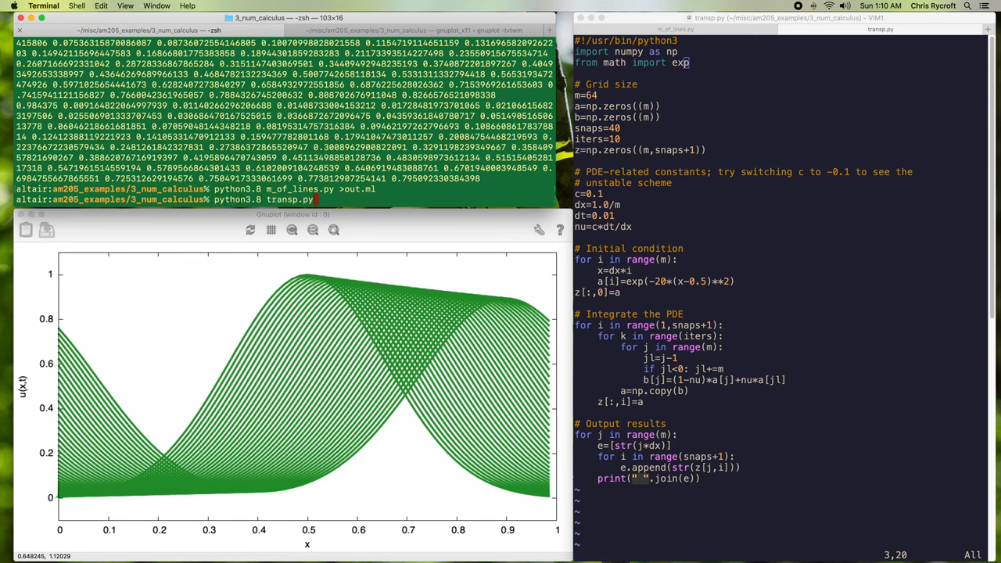
{"action": "type", "text": ">out.tr"}
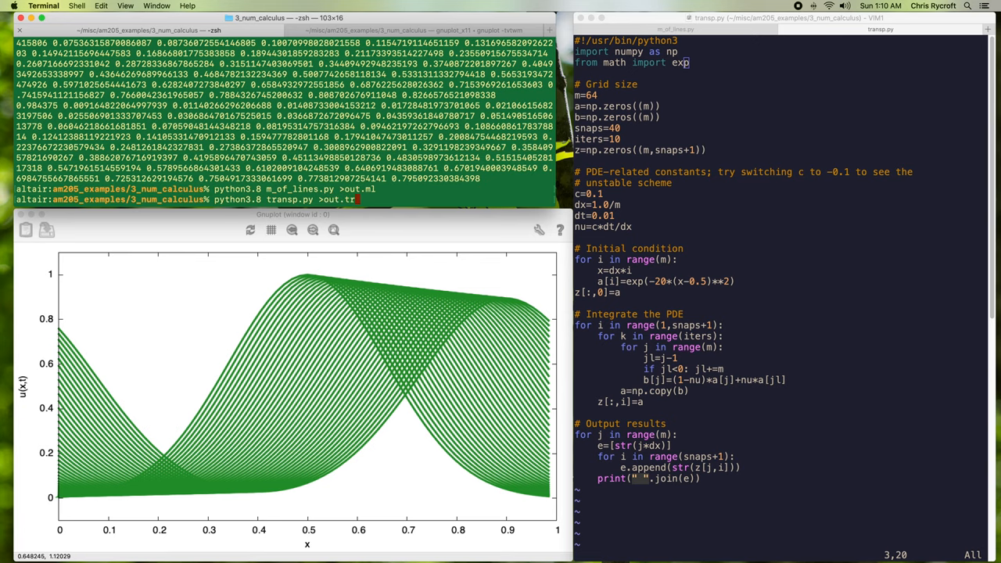
{"action": "key", "text": "Return"}
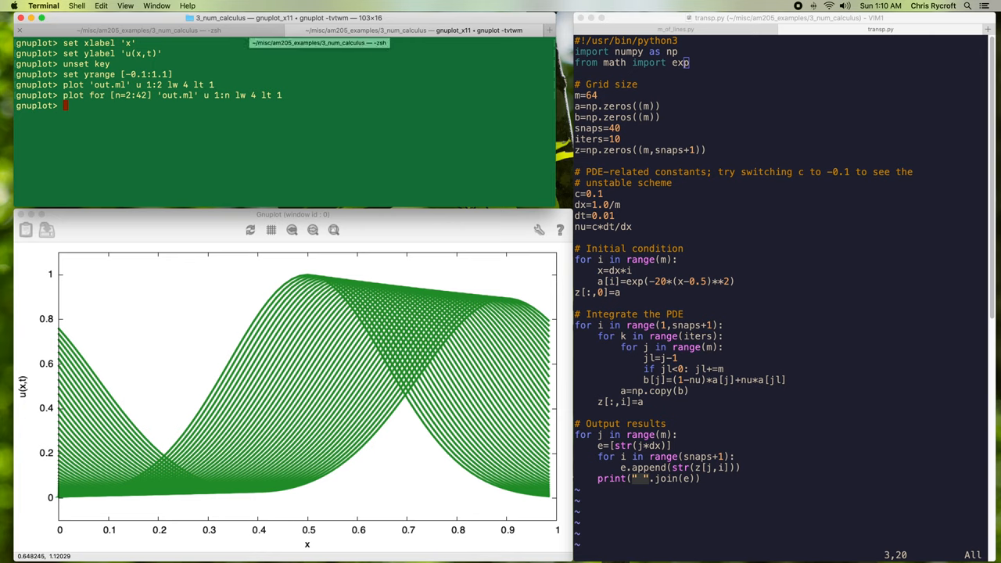
Step: Append , for[n=2:42] 'out.tr' u 1:n lw 1 lt 2 to overlay the upwind snapshots in blue
{"action": "type", "text": ", 'out.t"}
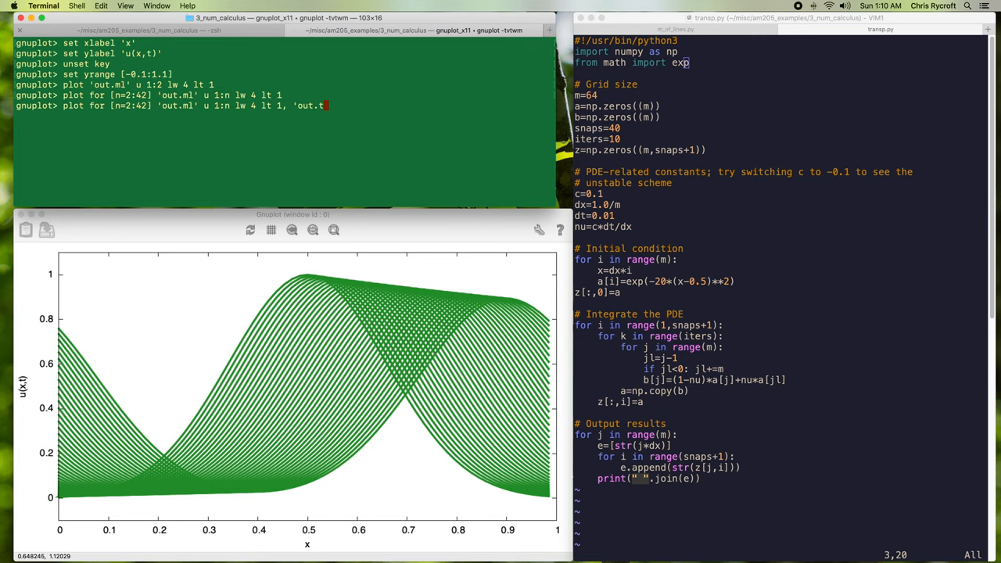
{"action": "type", "text": "r"}
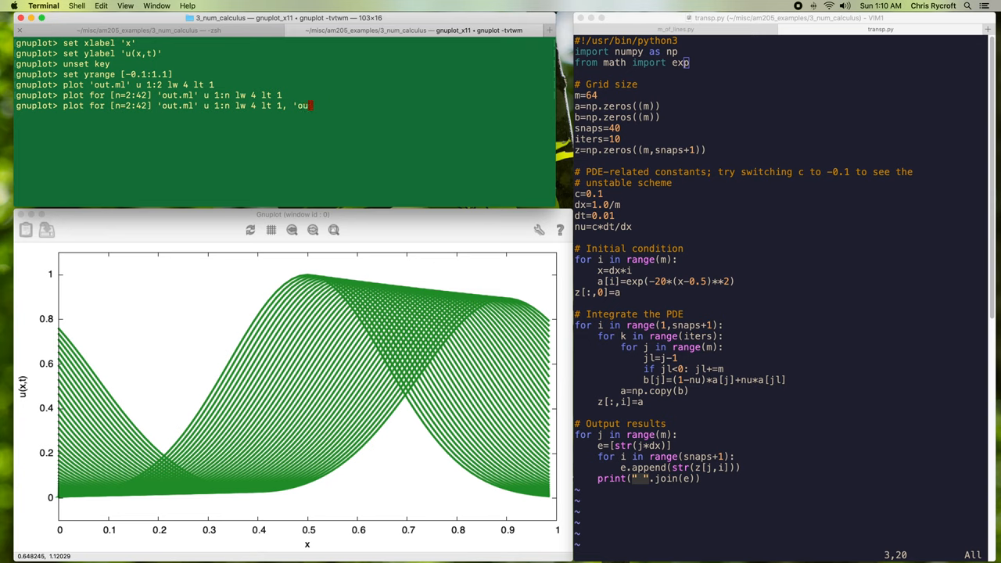
{"action": "type", "text": "for[n"}
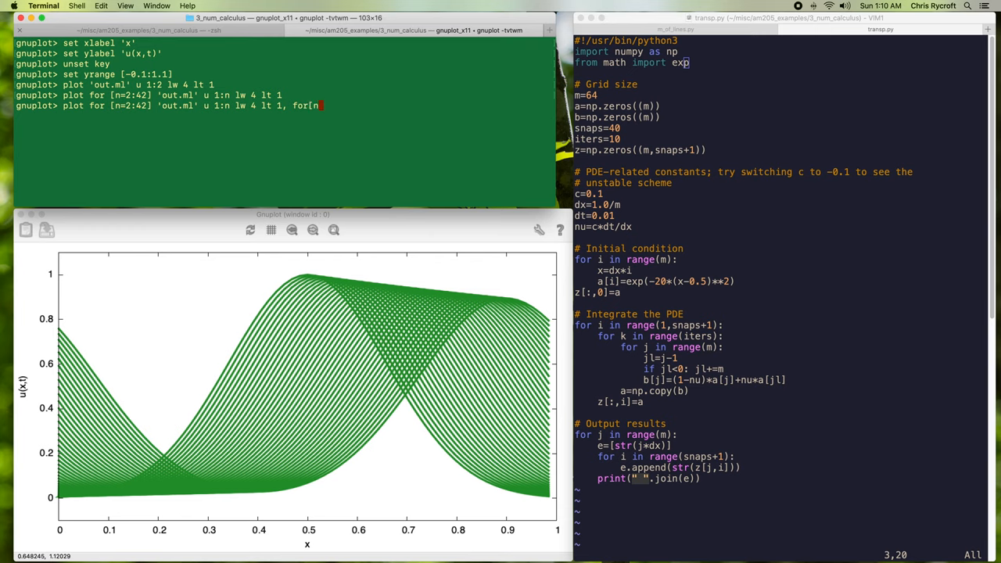
{"action": "type", "text": "2:42]"}
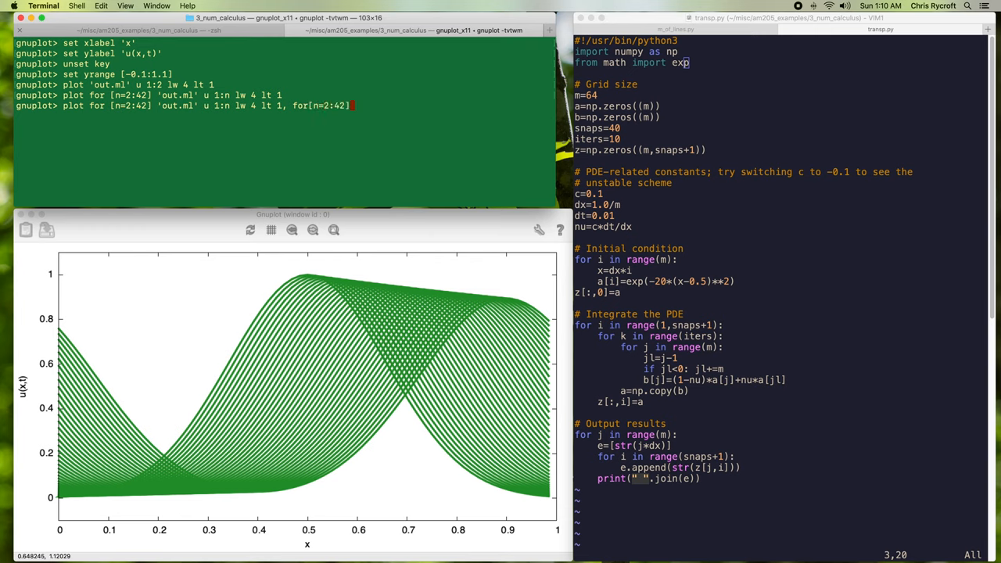
{"action": "type", "text": "'out.tr'"}
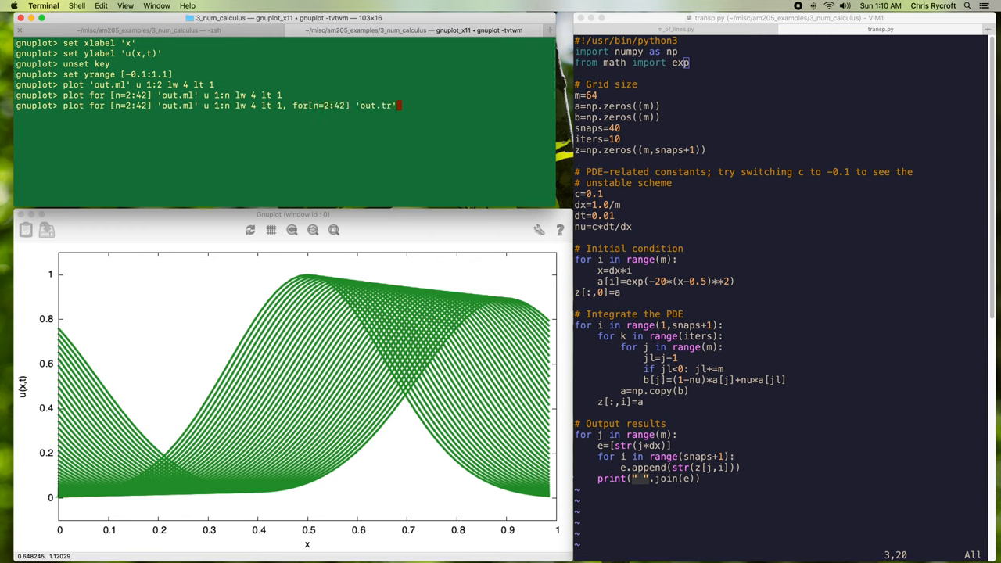
{"action": "type", "text": "u 1:n"}
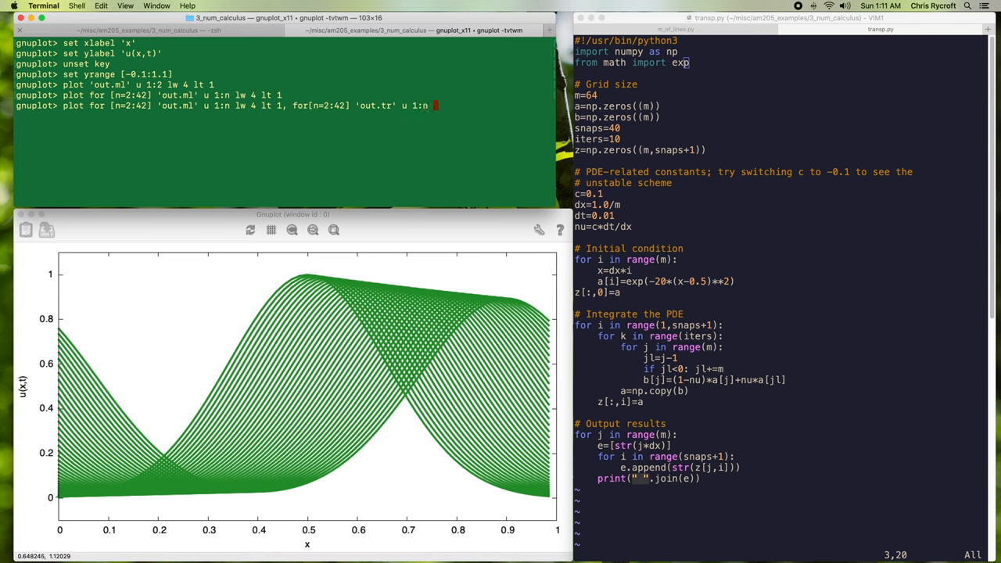
{"action": "type", "text": "lw 1 lt"}
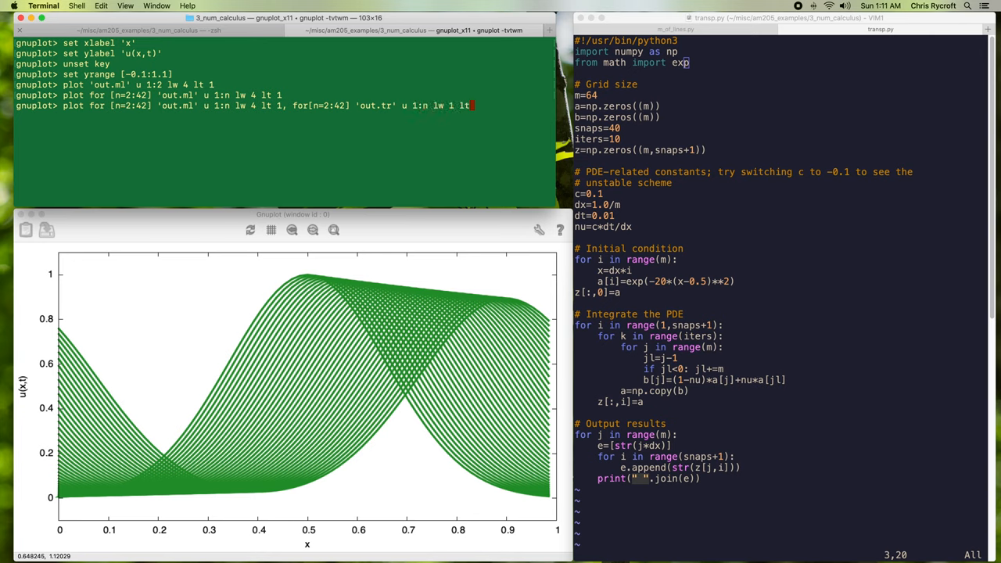
{"action": "key", "text": "Return"}
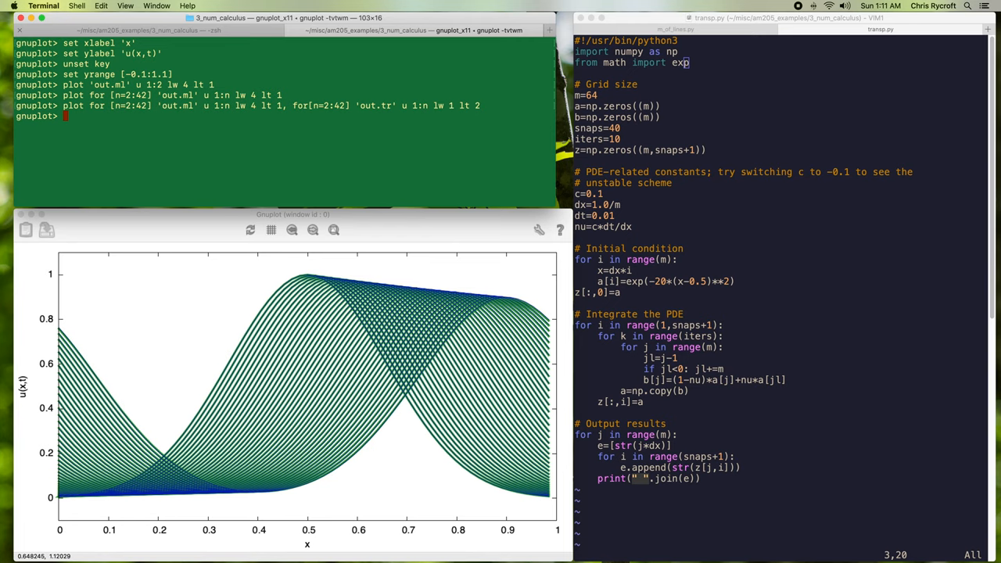
{"action": "mouse_move", "coordinate": [431, 303]}
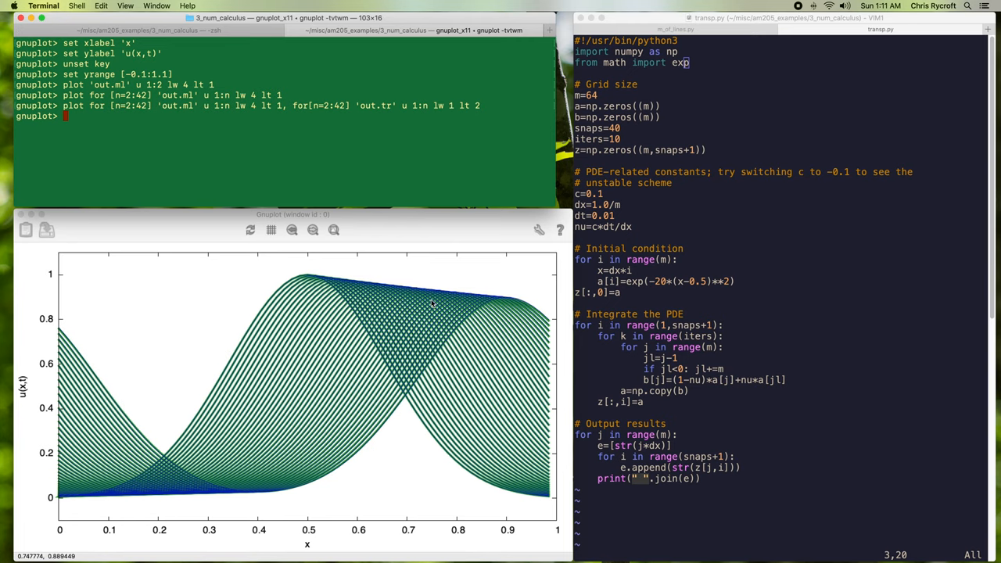
{"action": "mouse_move", "coordinate": [432, 303]}
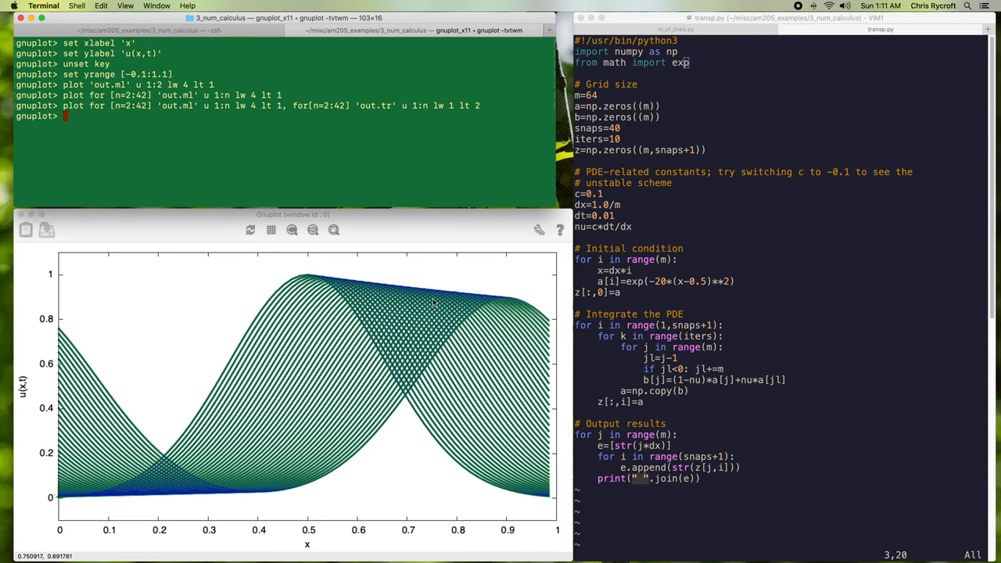
{"action": "mouse_move", "coordinate": [463, 280]}
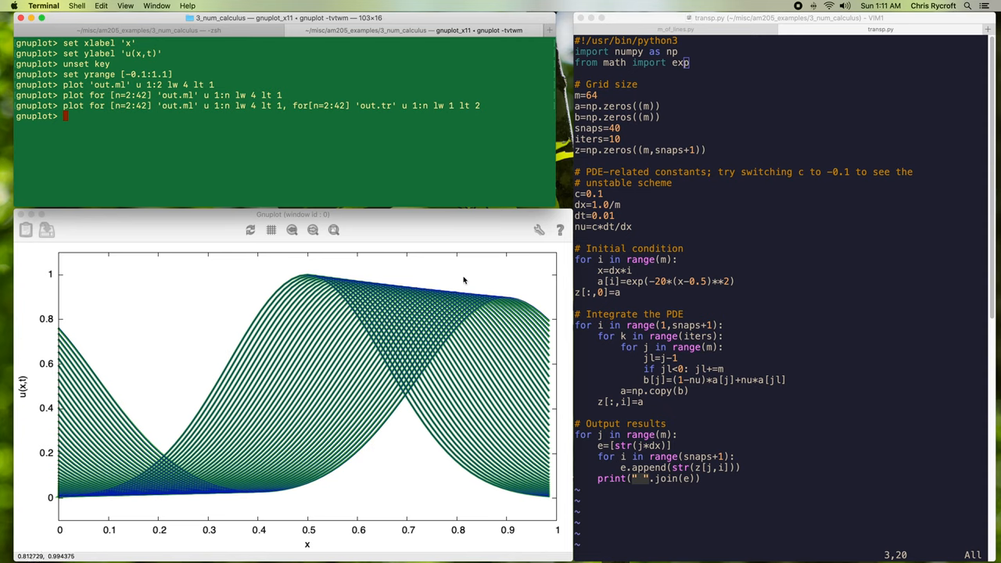